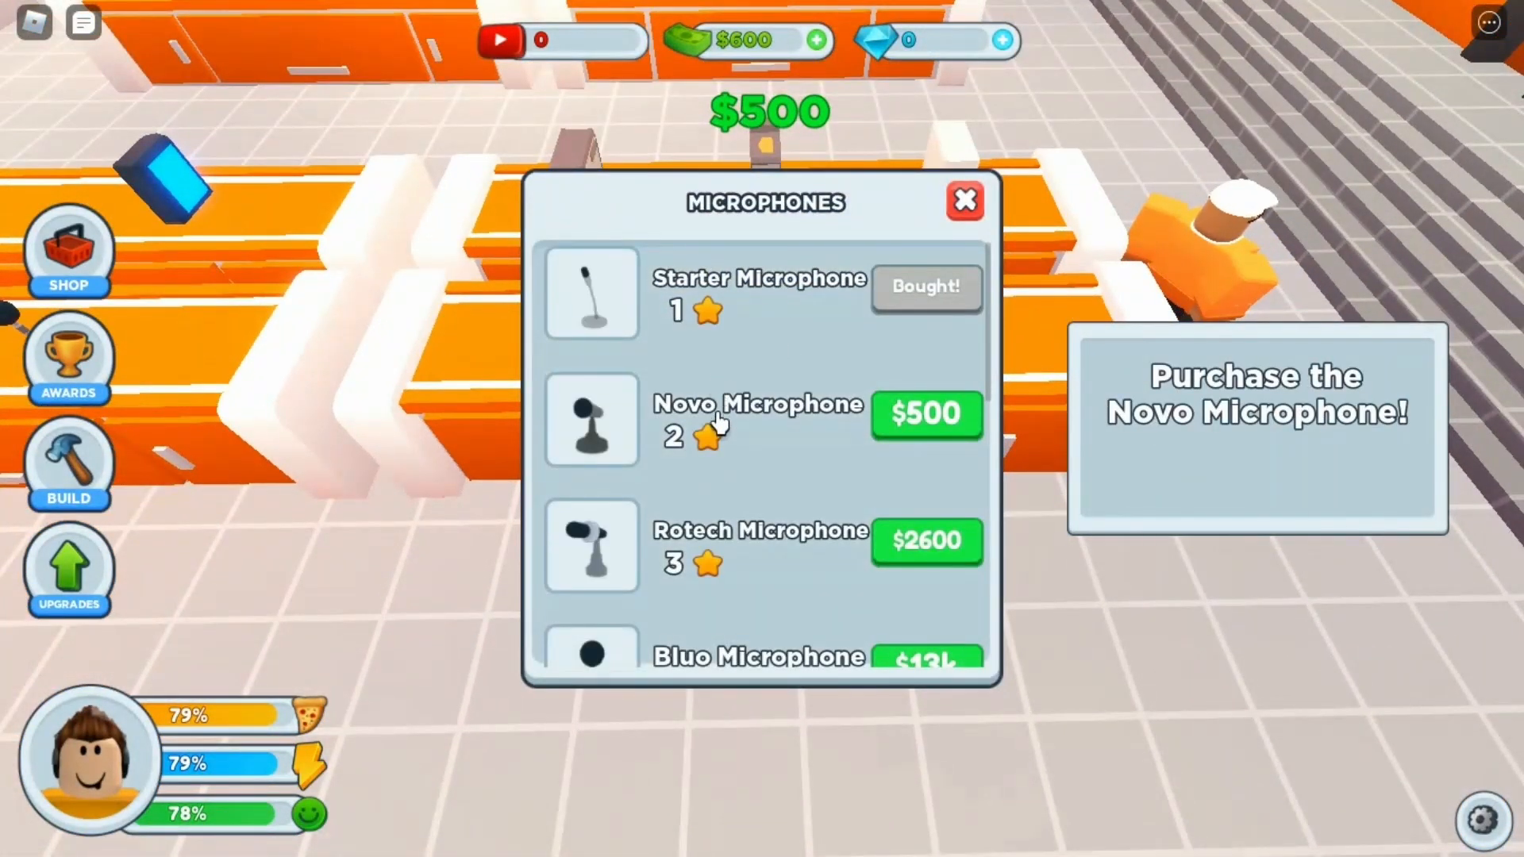
Buy the $500 Novo Microphone, close the shop and head out toward the apartment
click(924, 412)
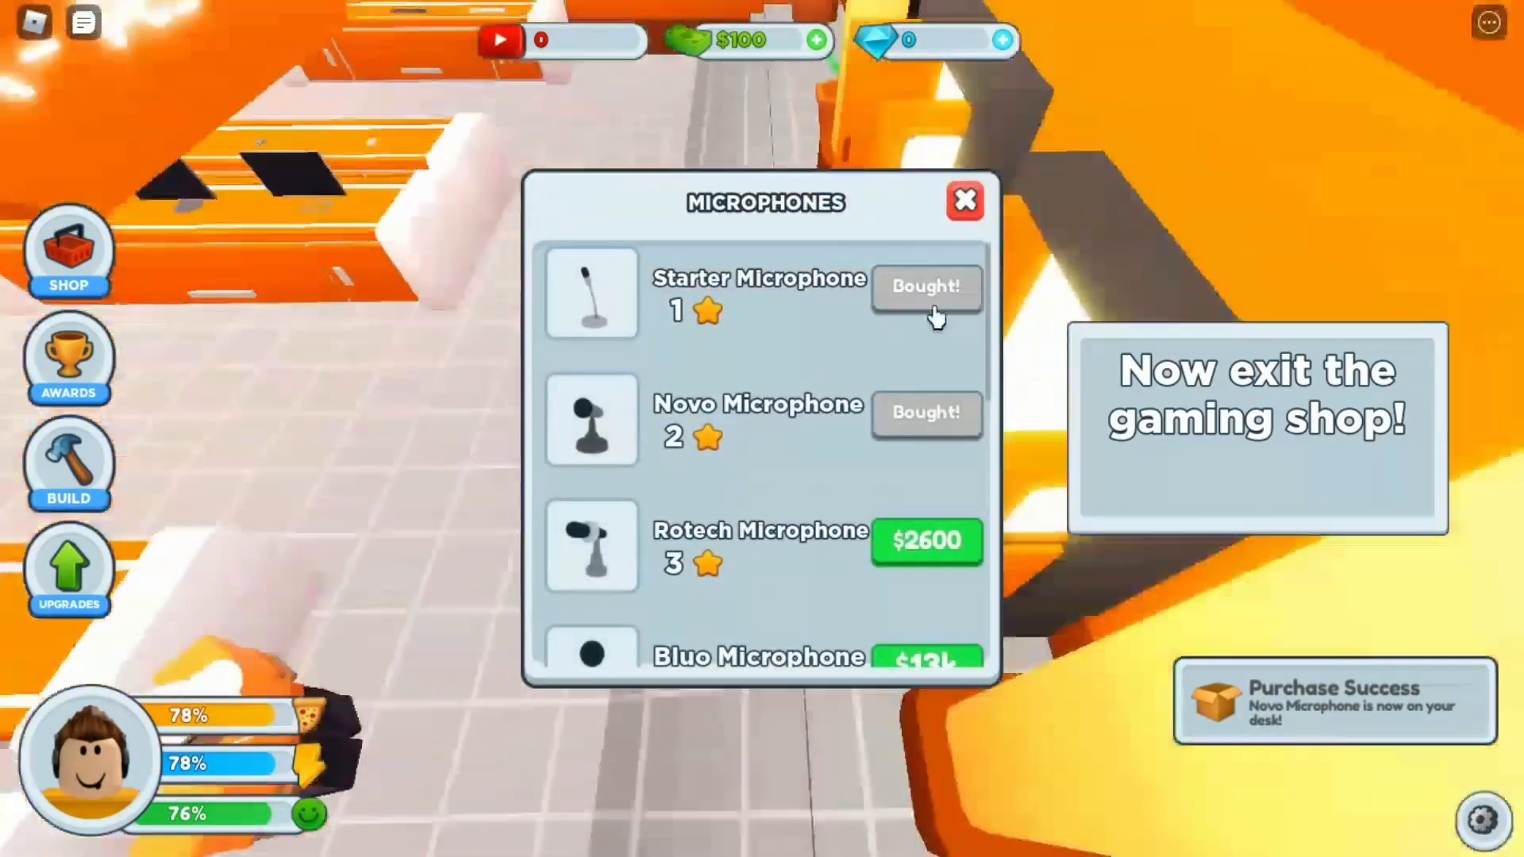
click(963, 200)
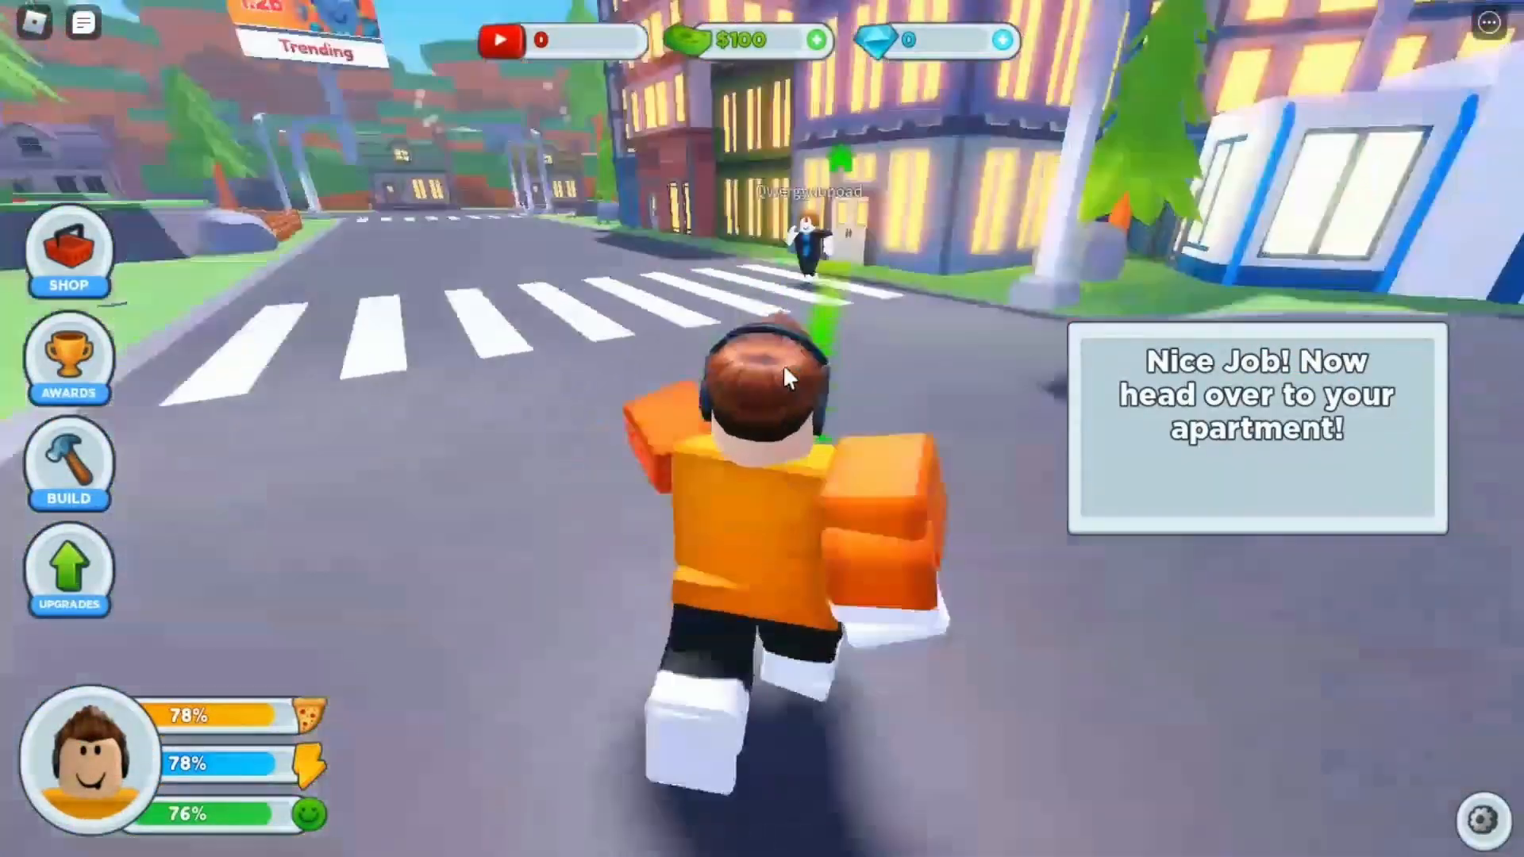
key(home)
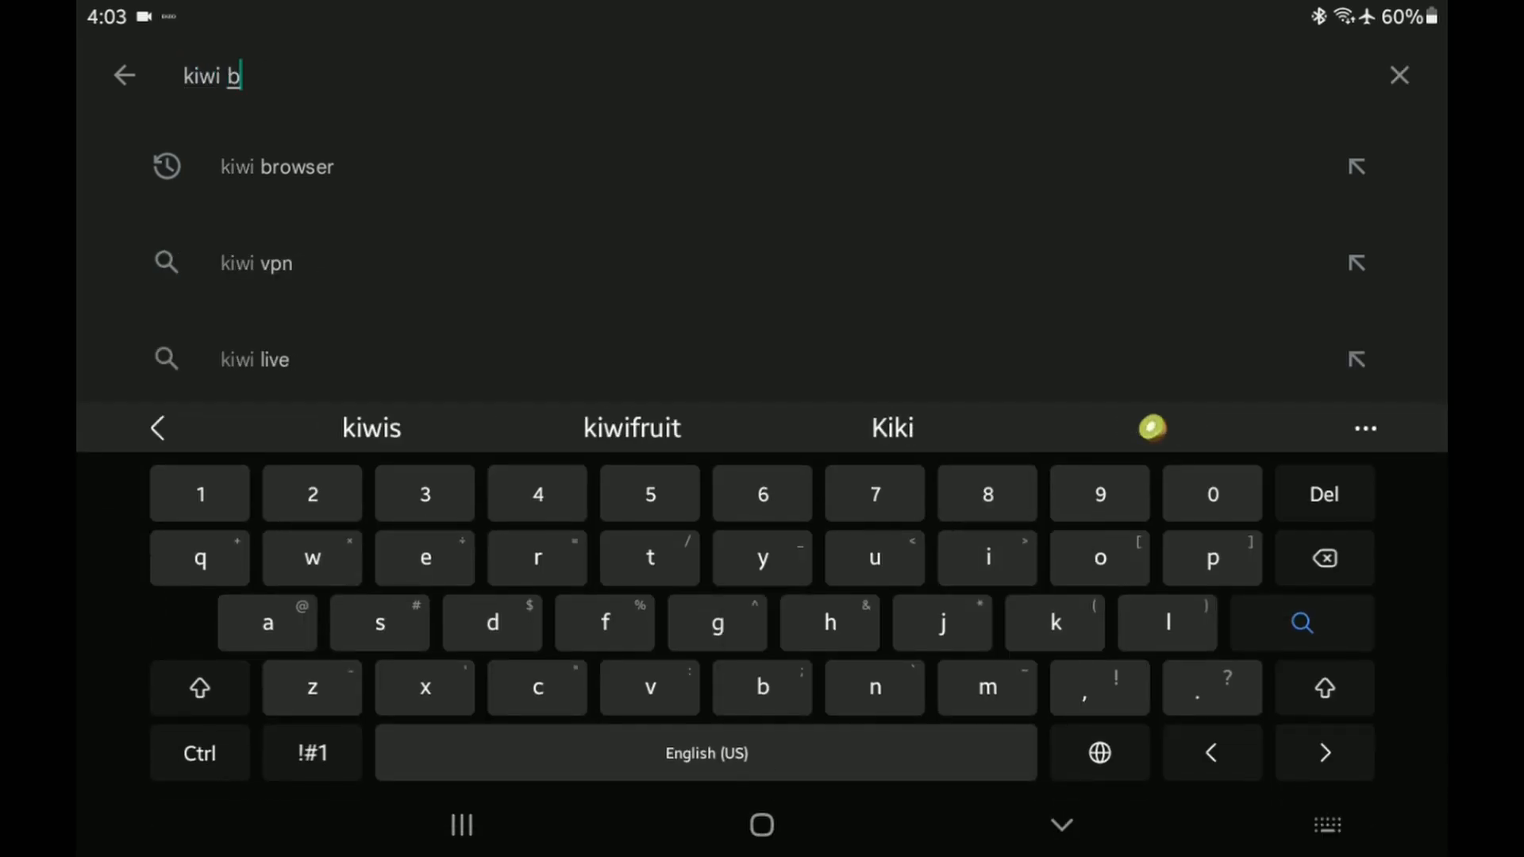
Find Kiwi Browser in the Play Store and launch the installed app
click(275, 166)
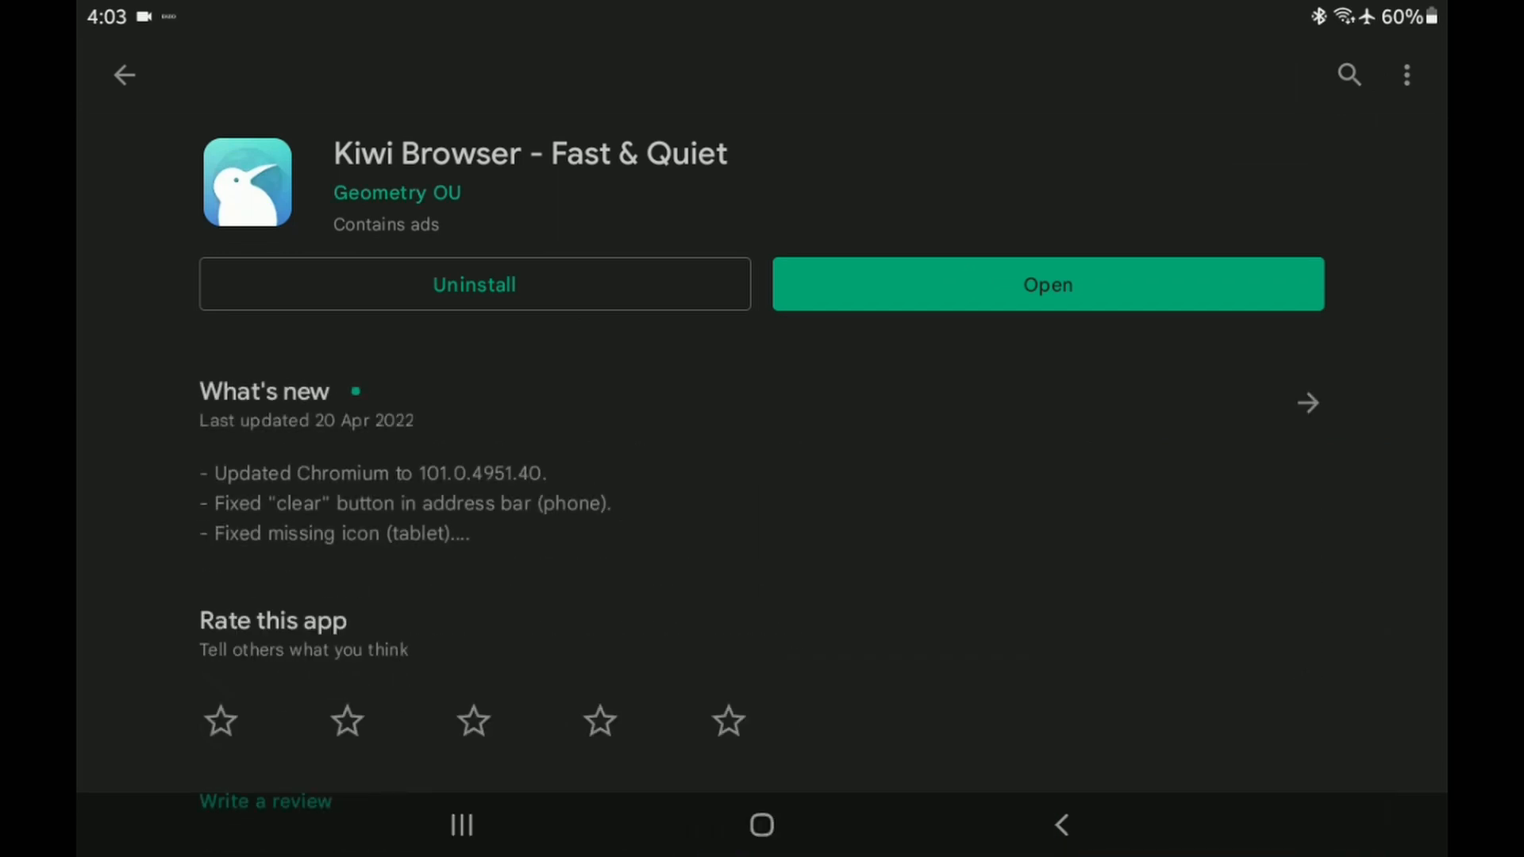
scroll(down, 3)
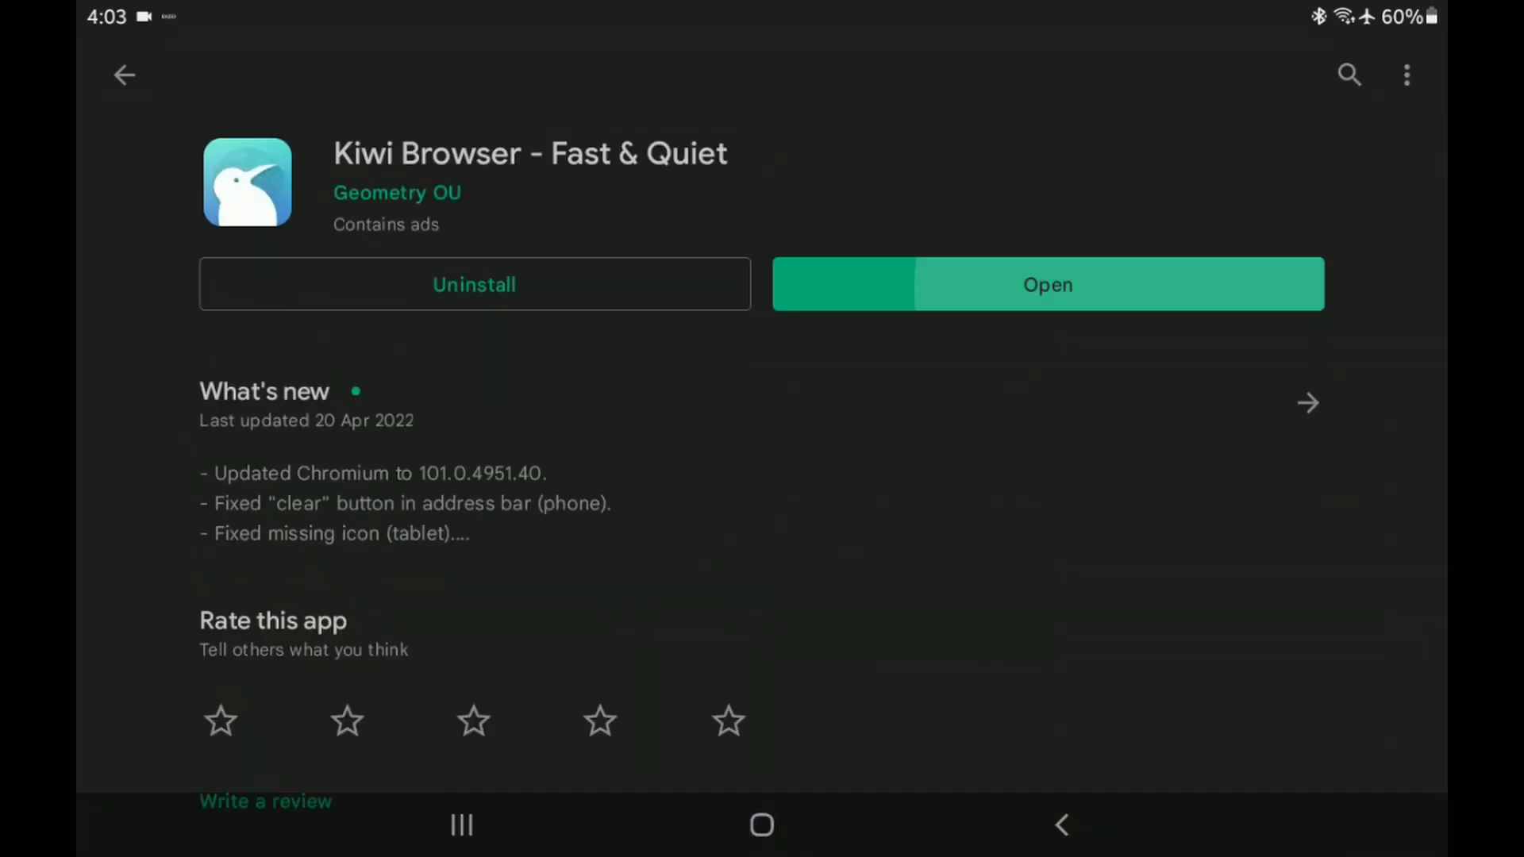
click(1046, 284)
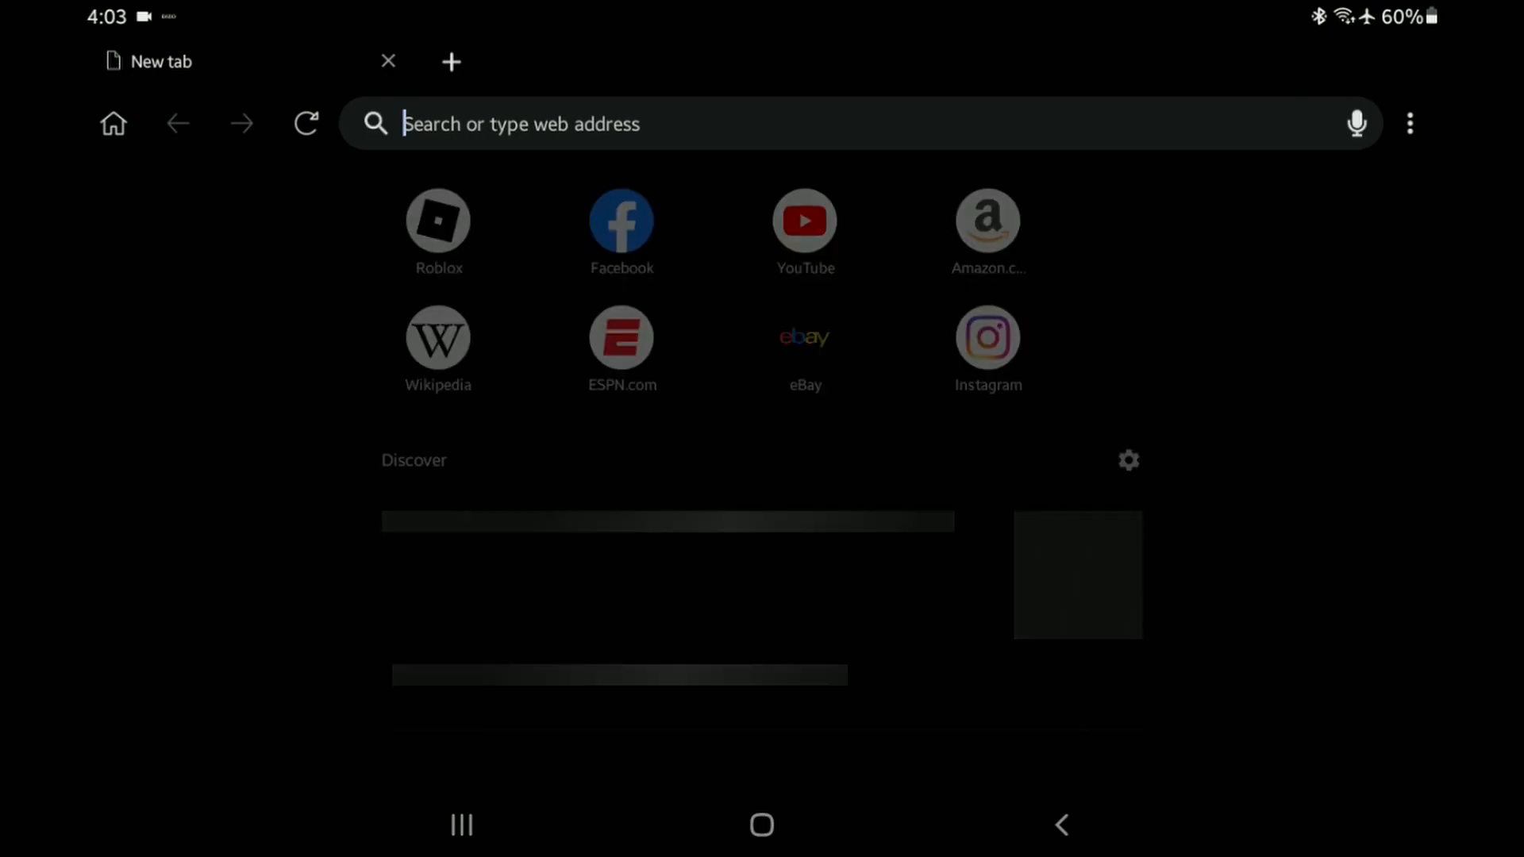
Search the web for 'roblox + chrome' from the new tab's address bar
click(680, 123)
text(ro)
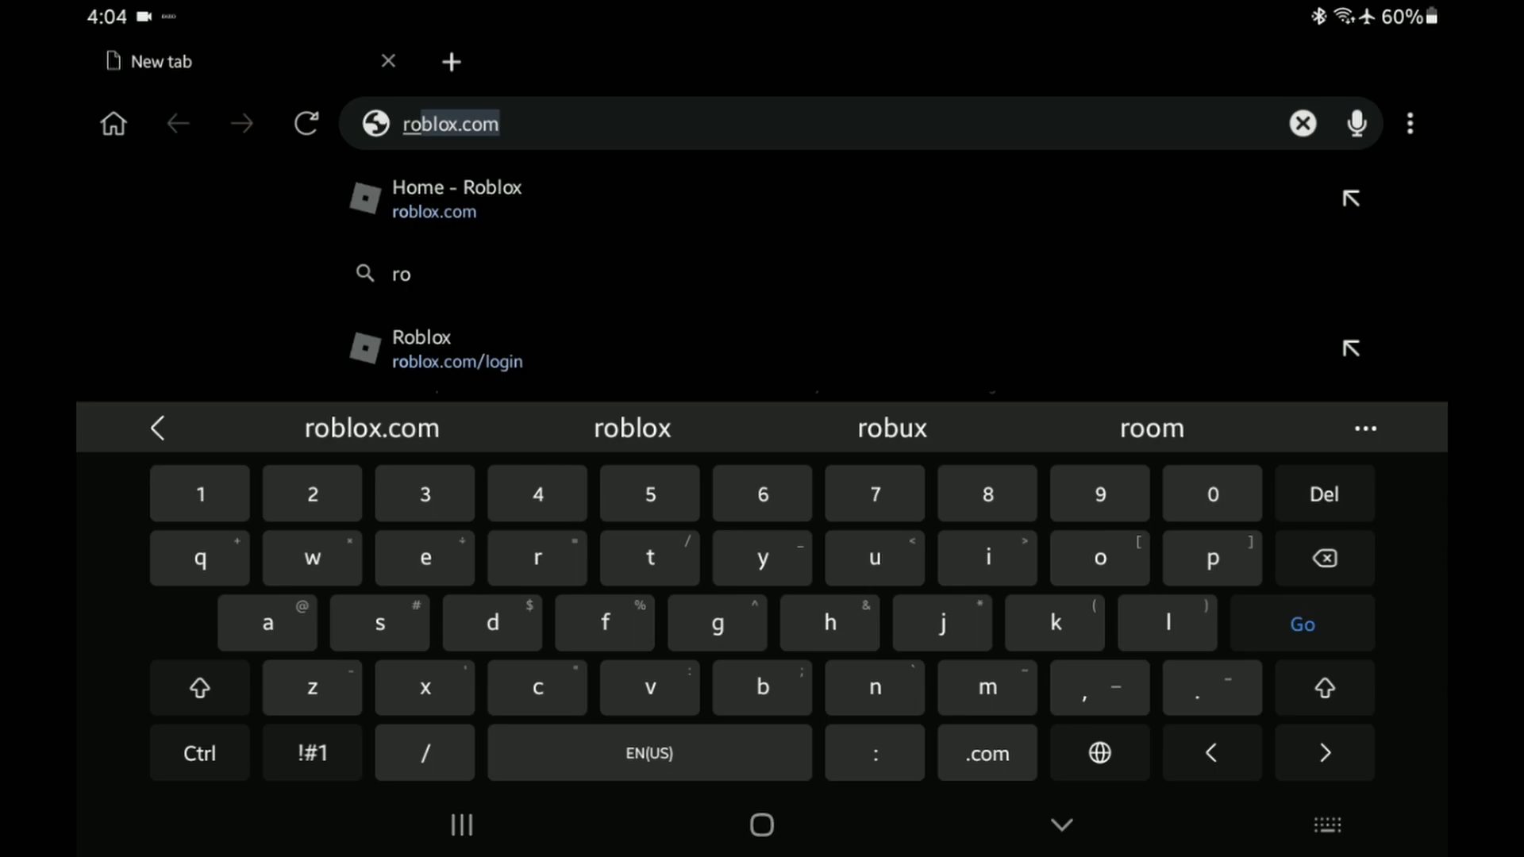
text(blox +)
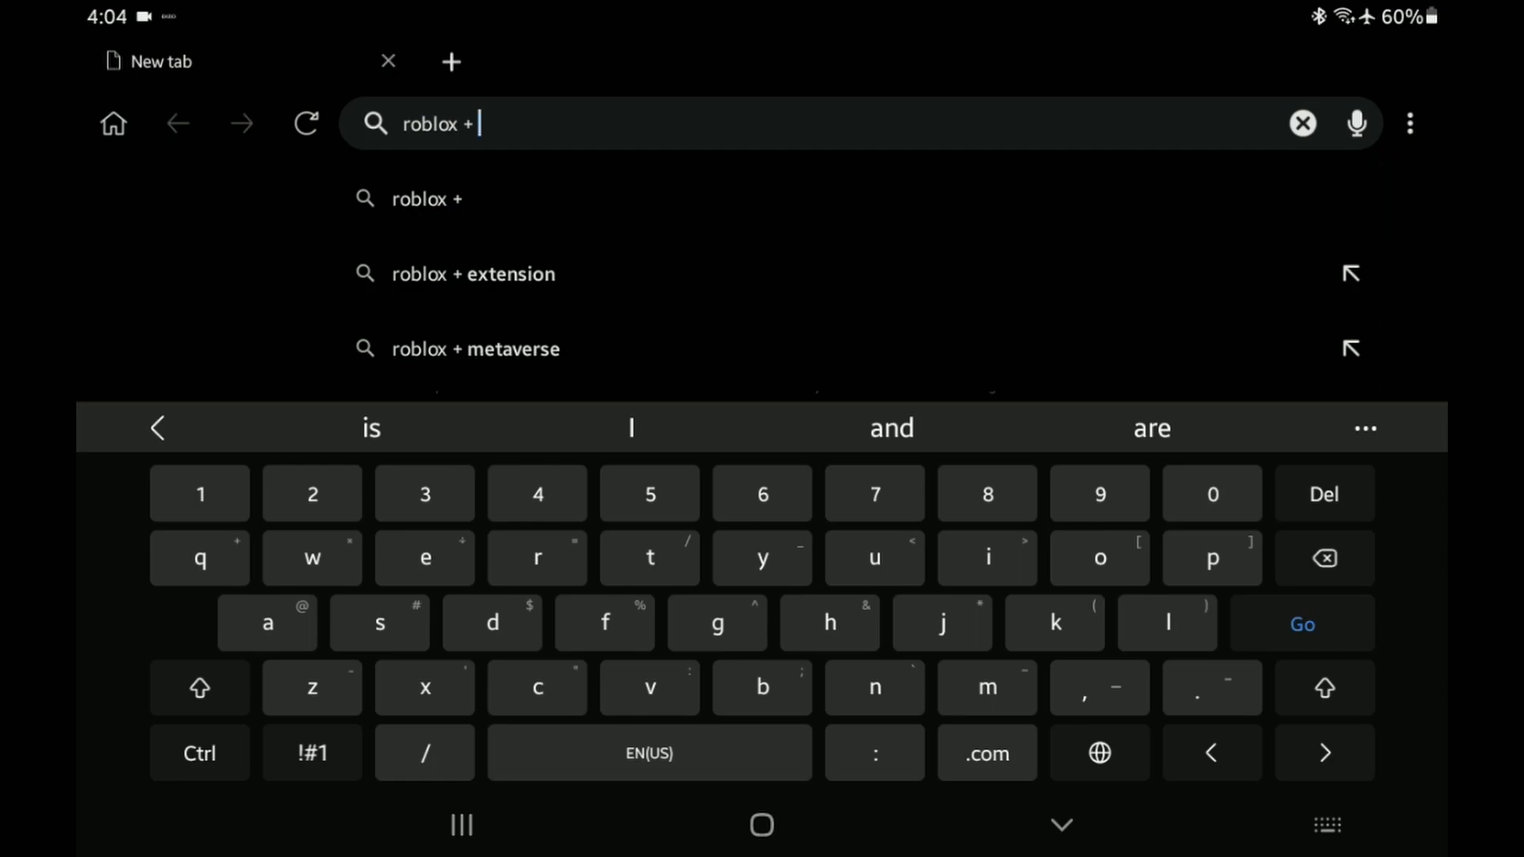
text(chrome)
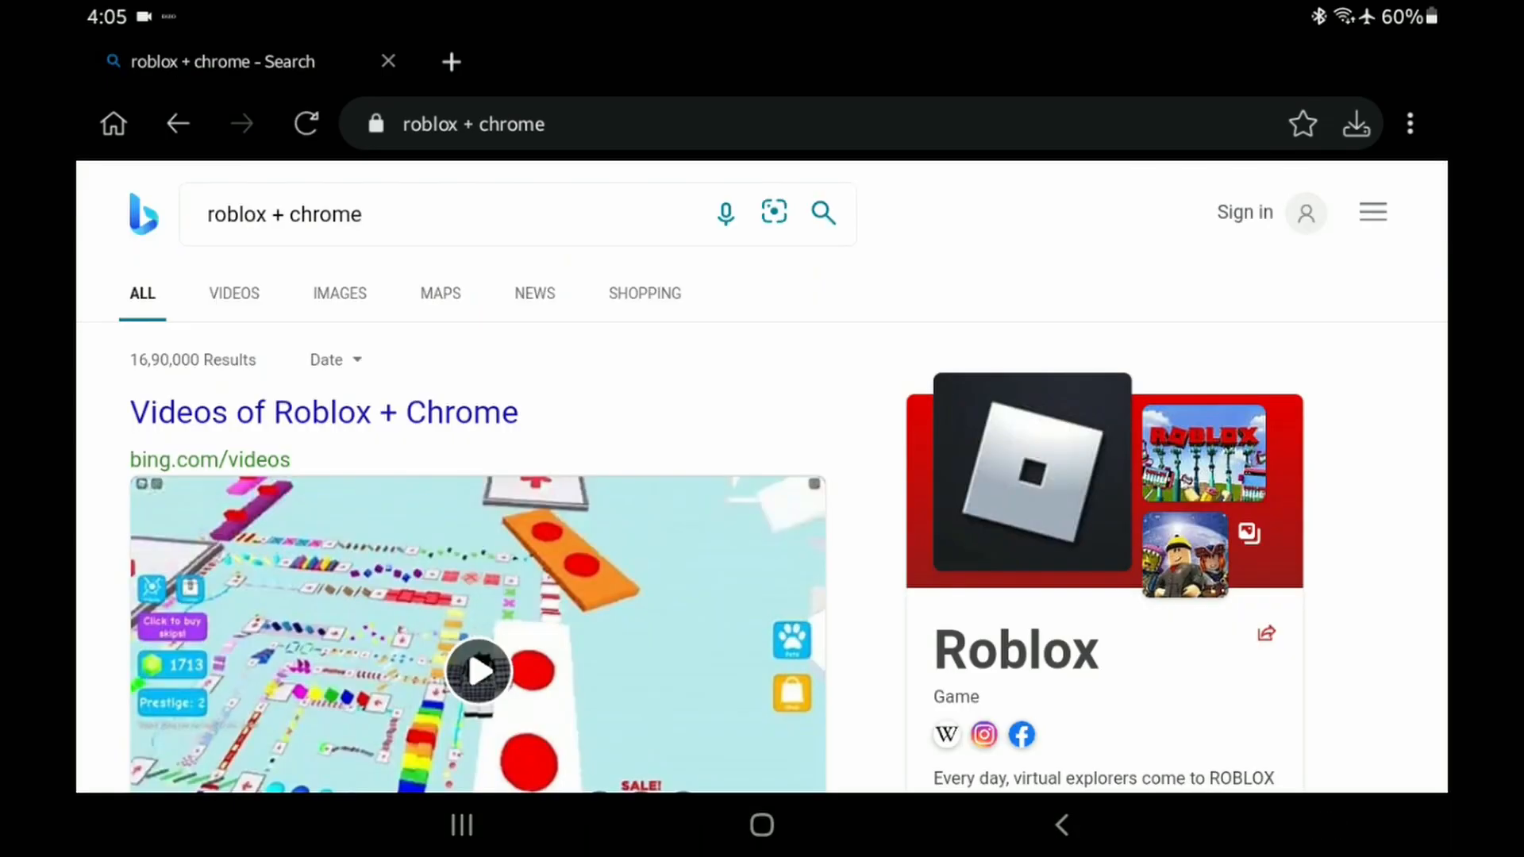
Open the 'Roblox+ - Chrome Web Store' result from the Bing results
scroll(down, 3)
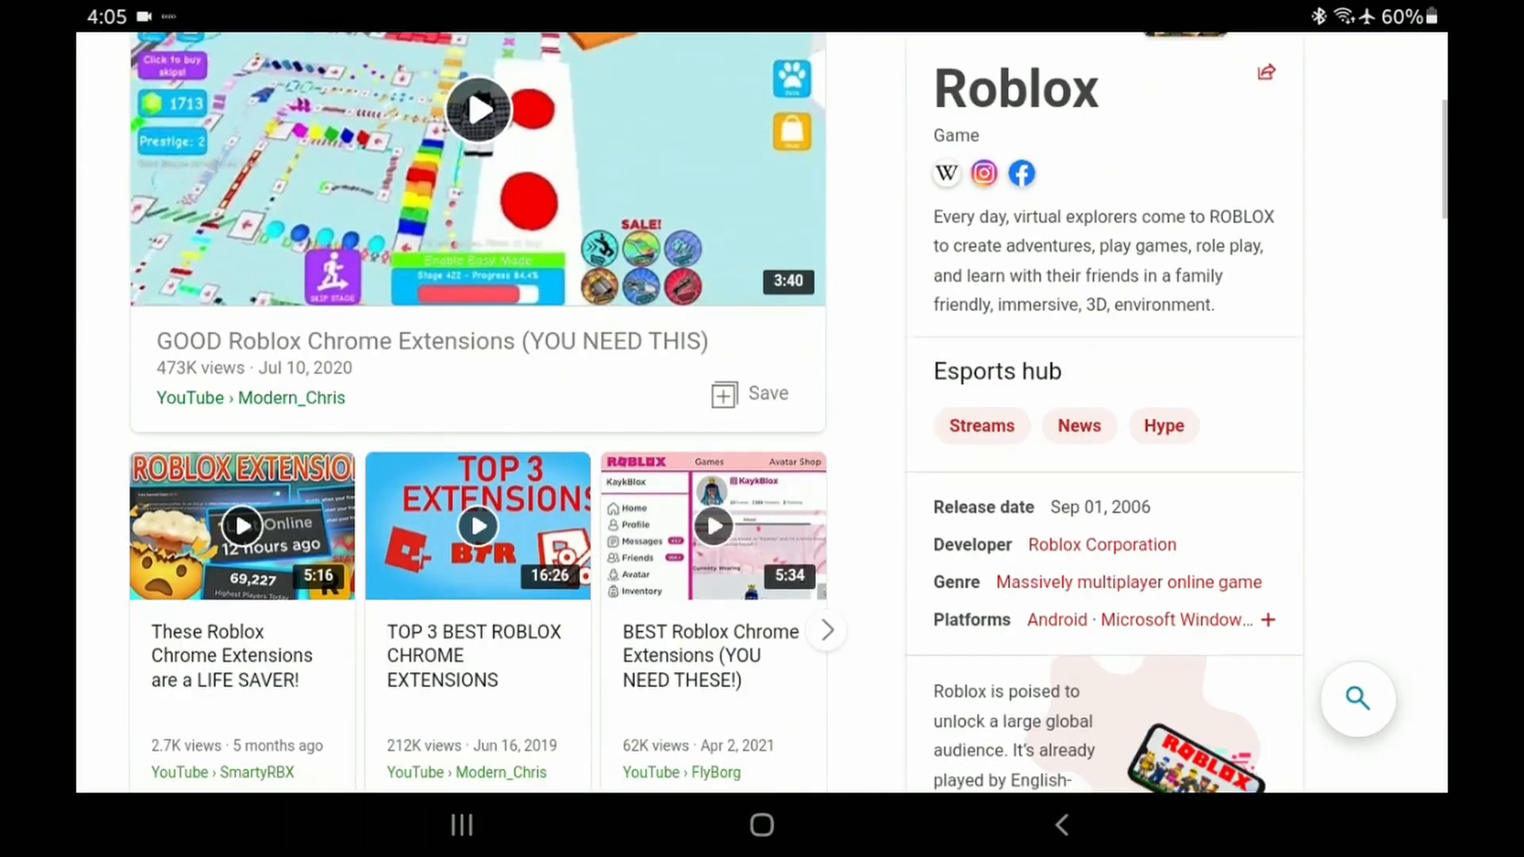
scroll(down, 3)
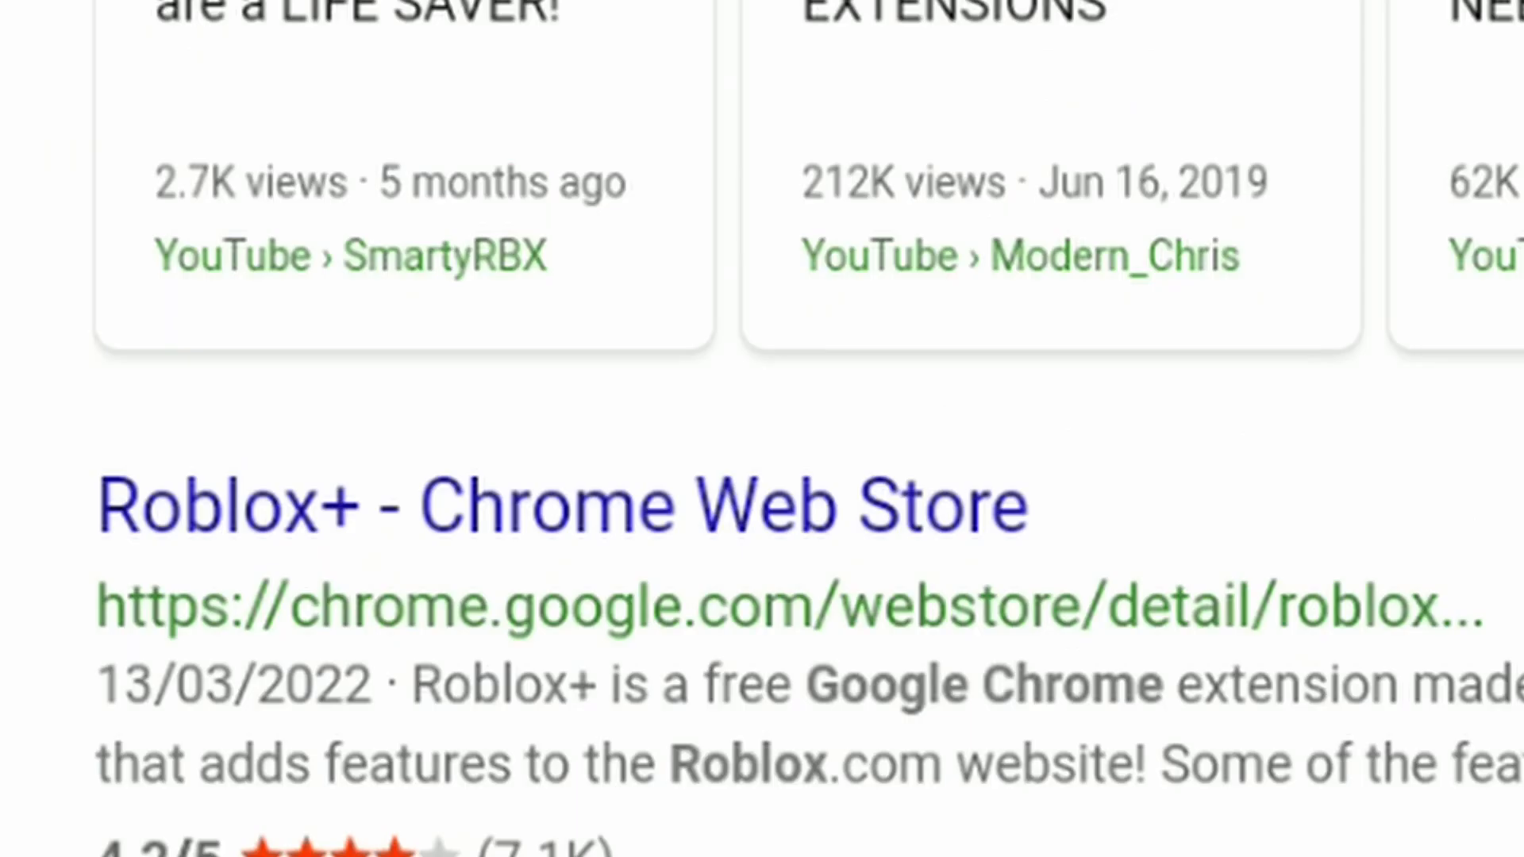
click(562, 506)
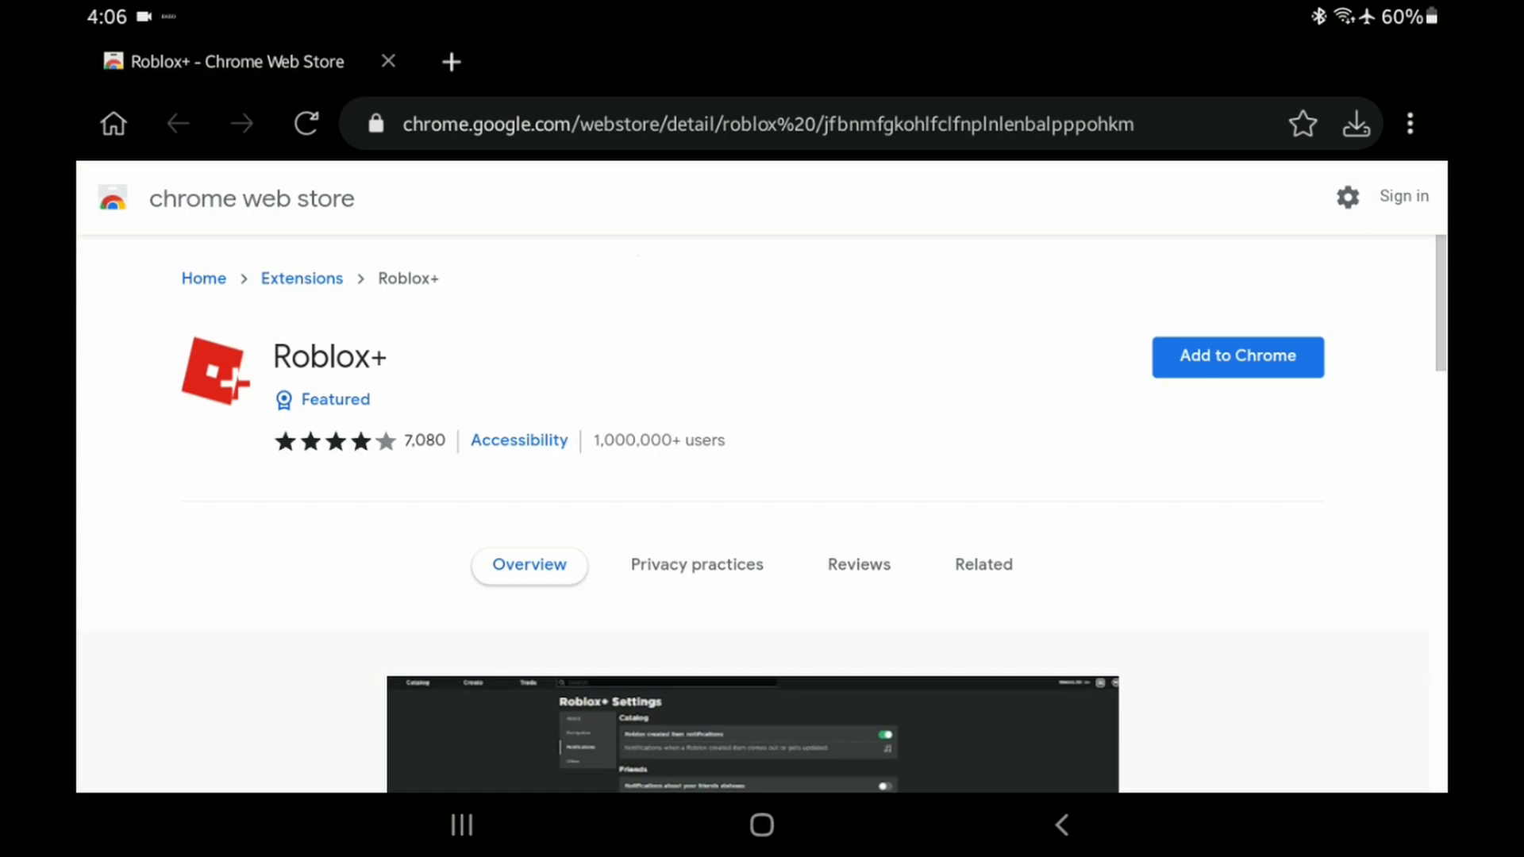
Go to the Chrome Web Store's main Extensions category page via the address bar
click(768, 123)
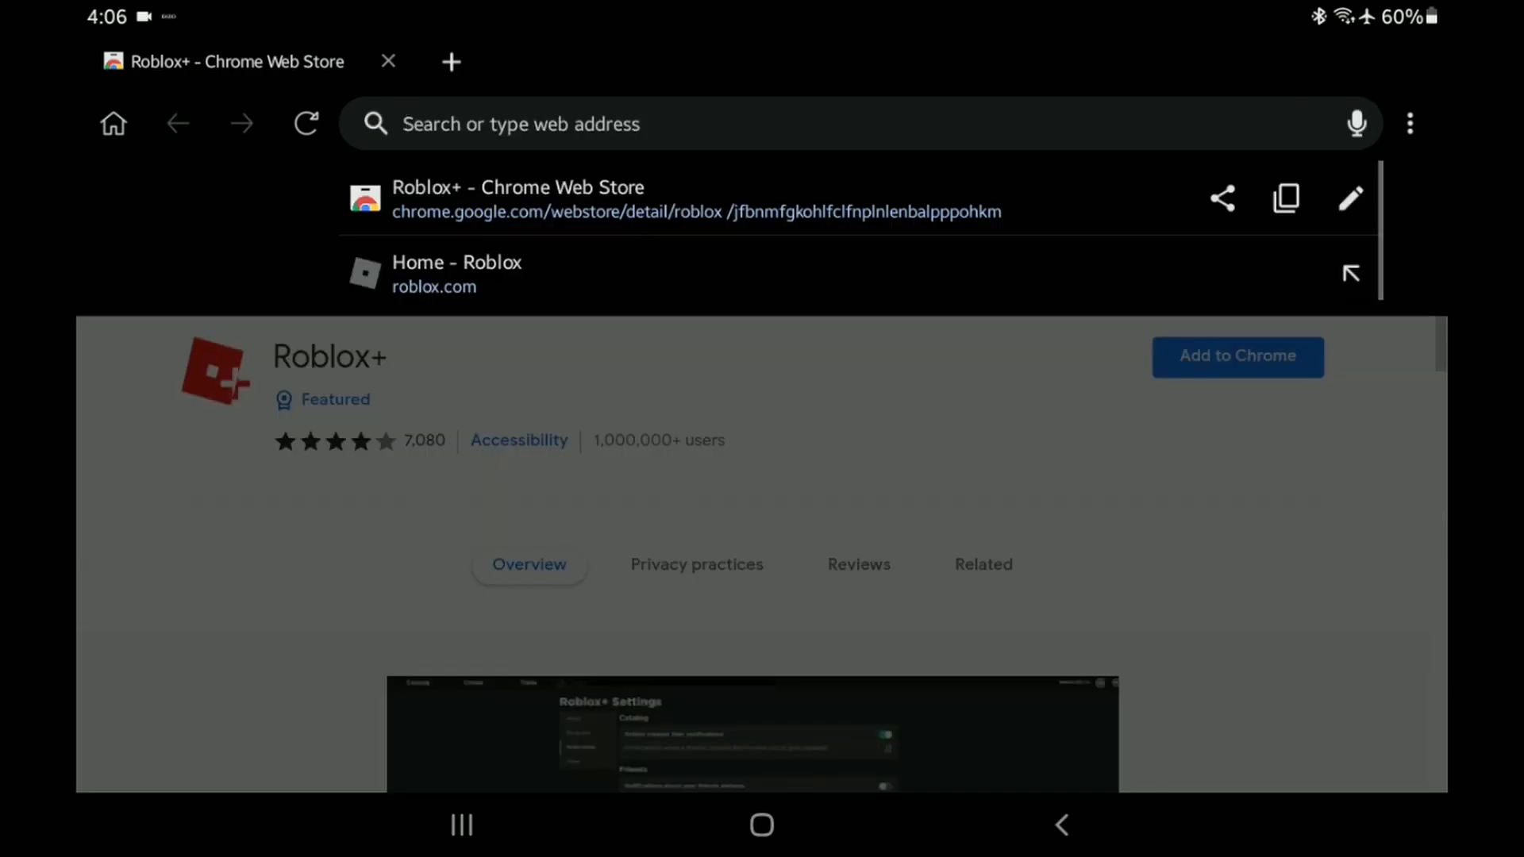
text(ch)
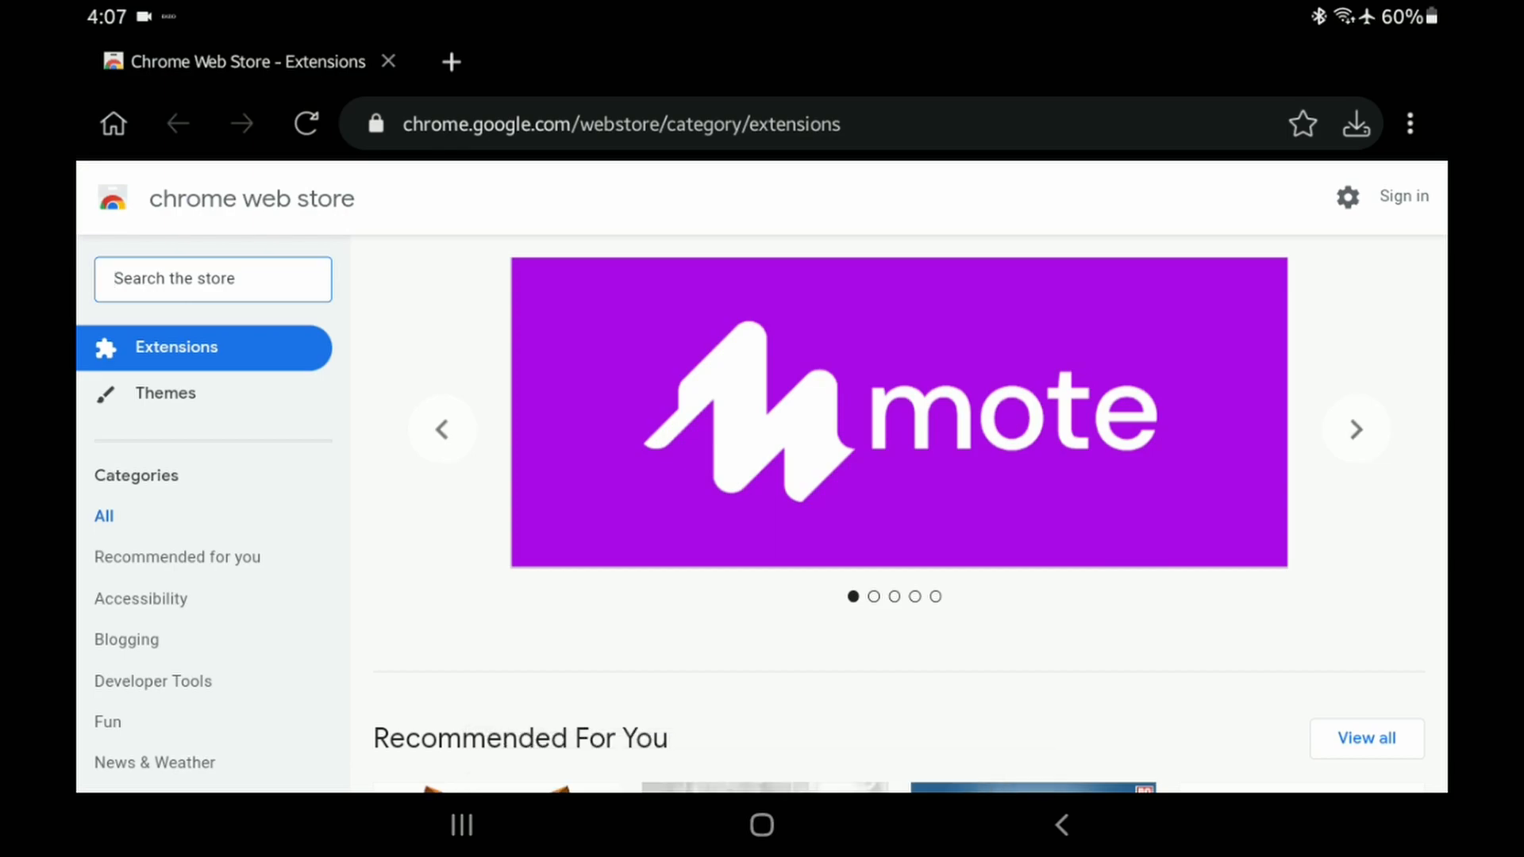
Search the store for Roblox to reach the Roblox+ extension
click(212, 279)
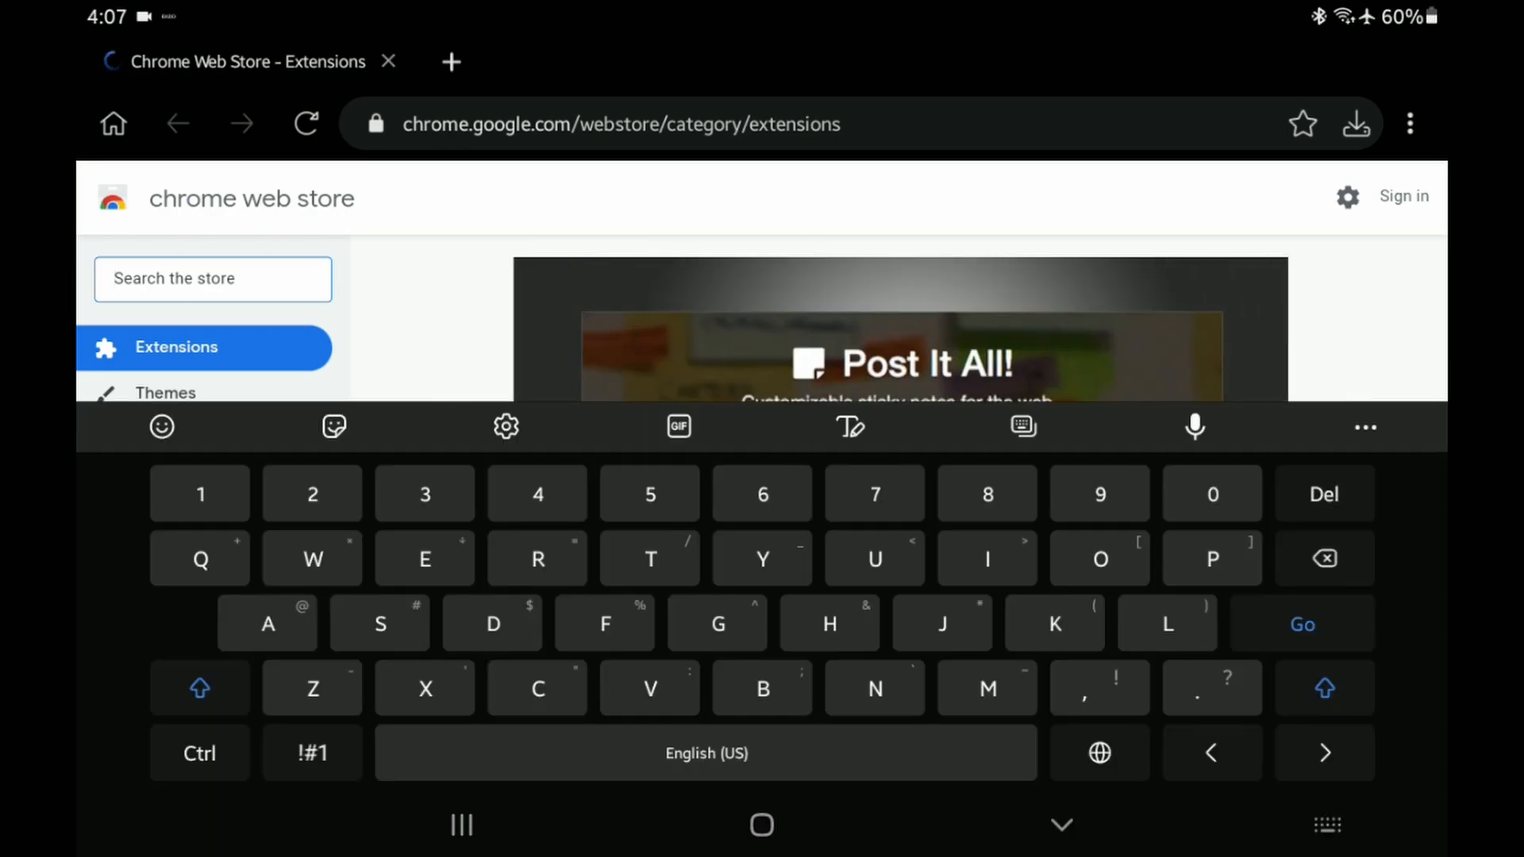
text(Ro)
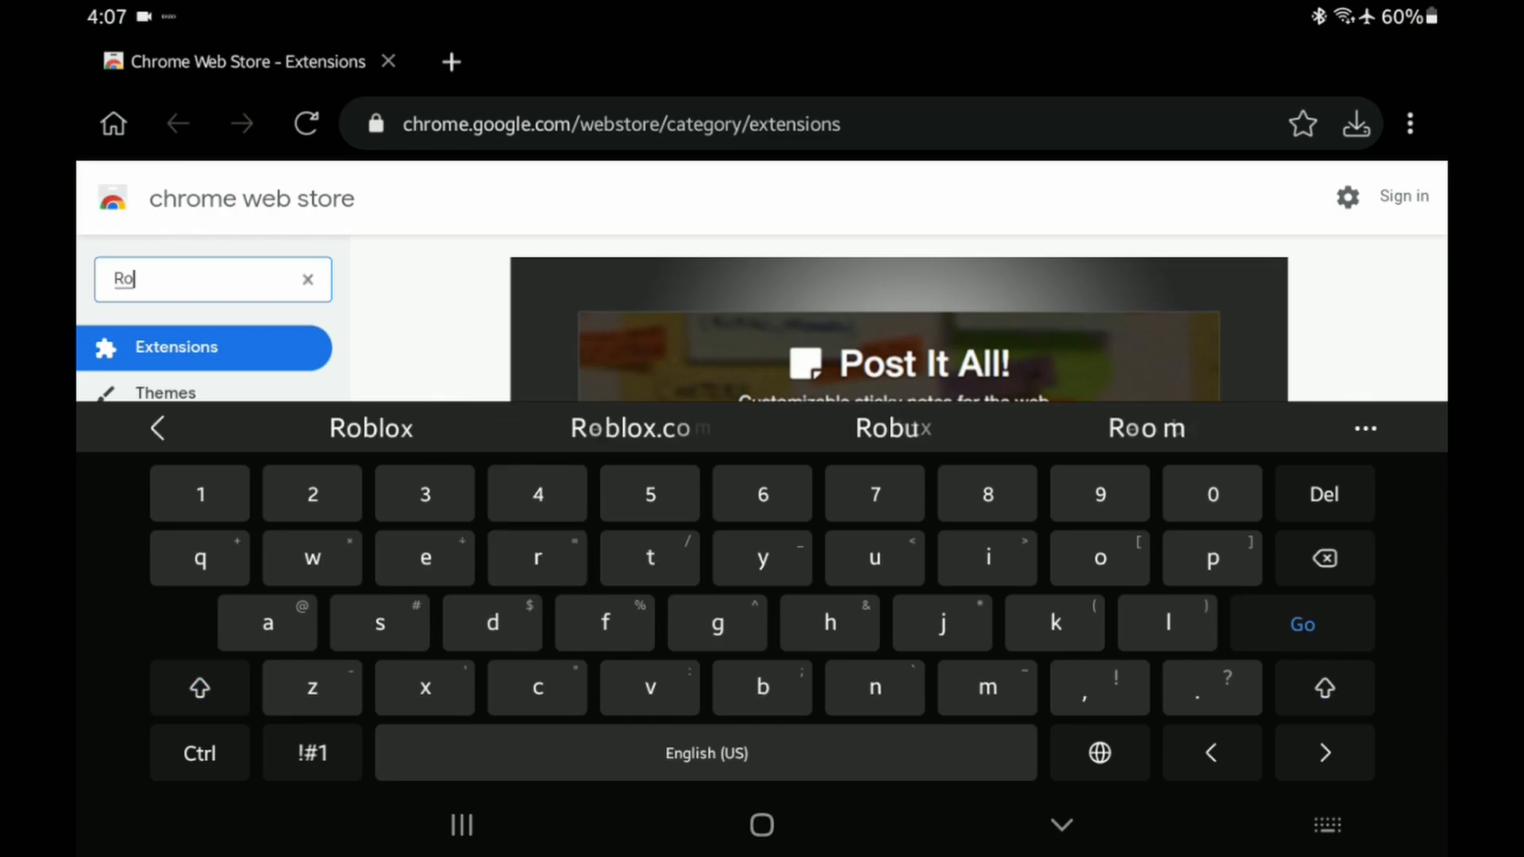
click(371, 429)
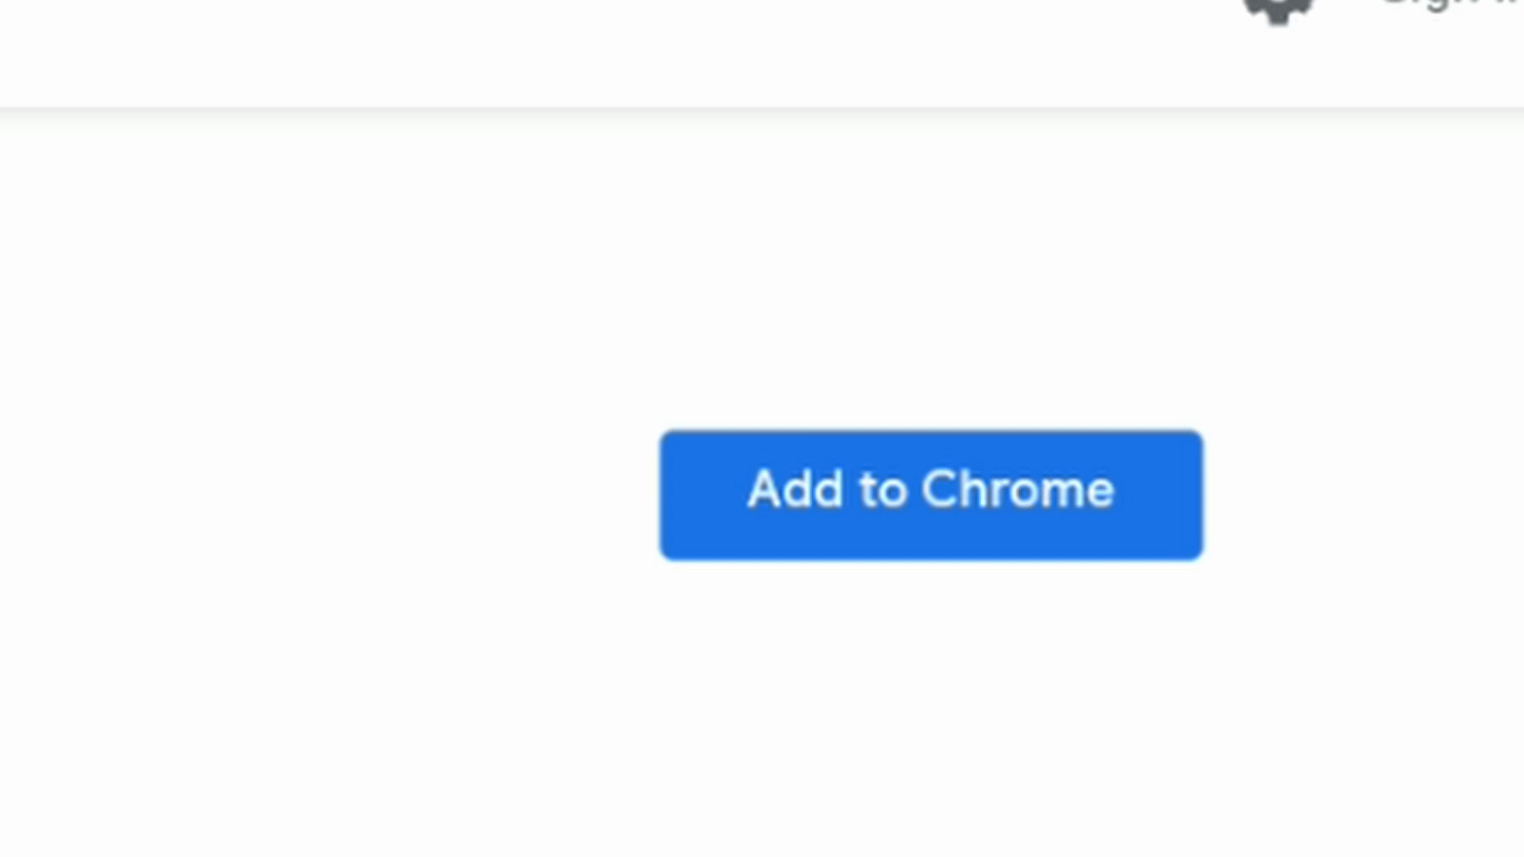
Add Roblox+ to the browser and accept its requested permissions
click(931, 490)
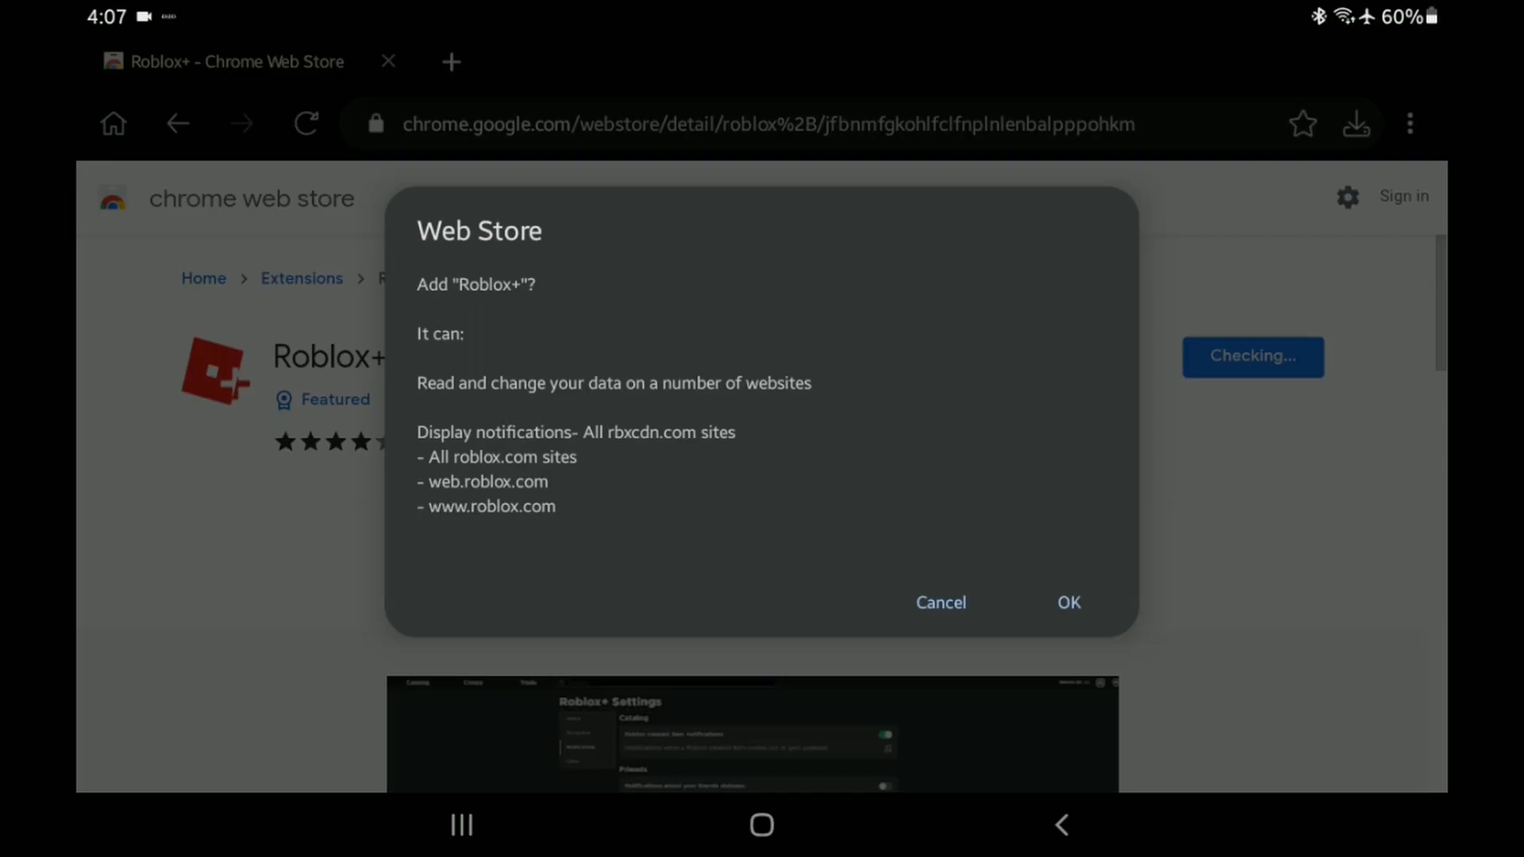
click(1067, 602)
text(rob)
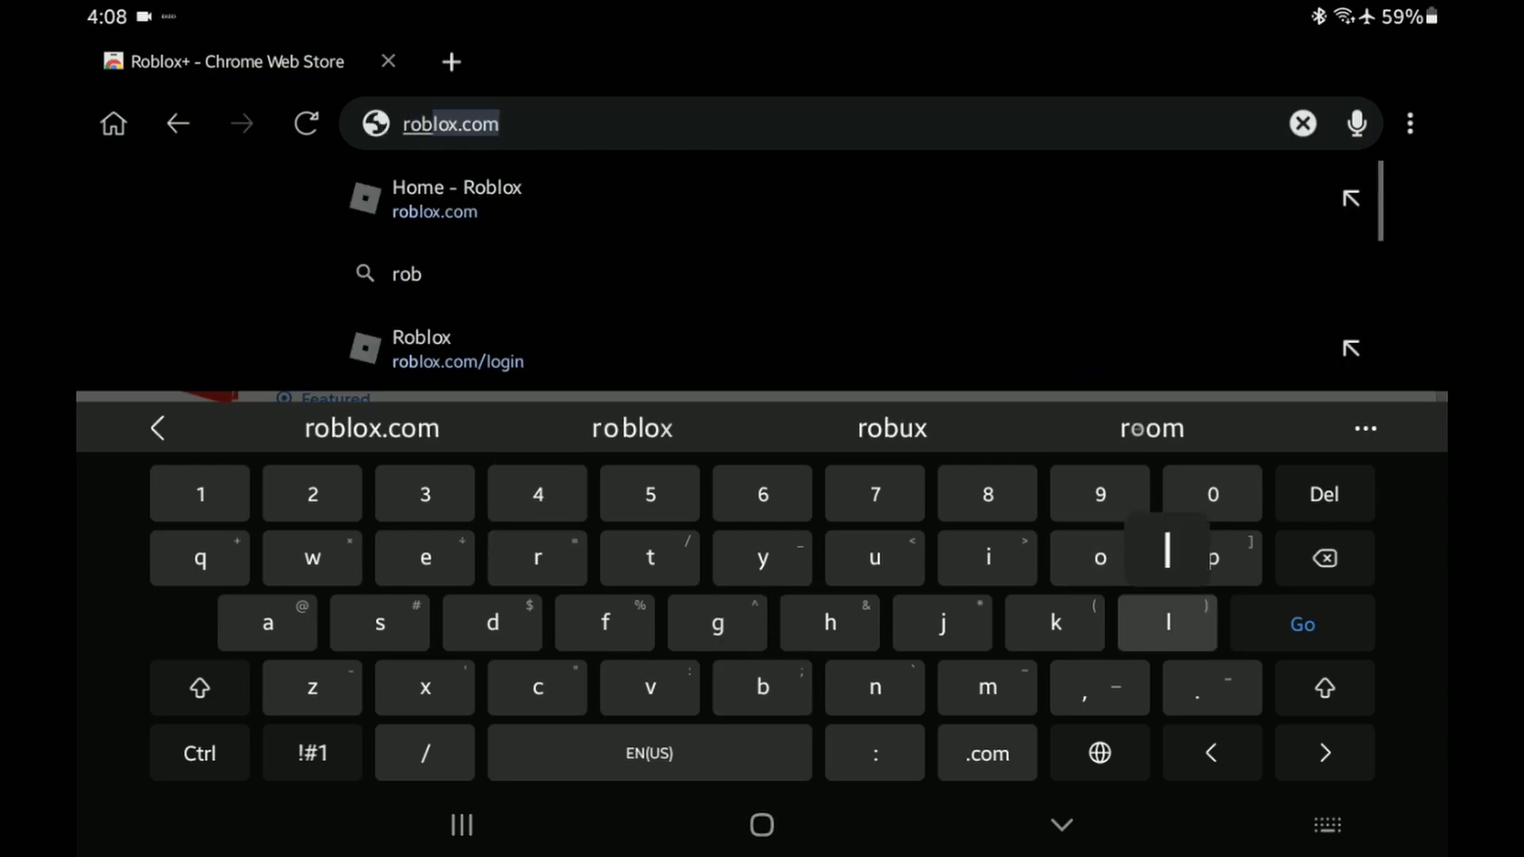
Load roblox.com and bring up the browser's ⋮ menu
key(enter)
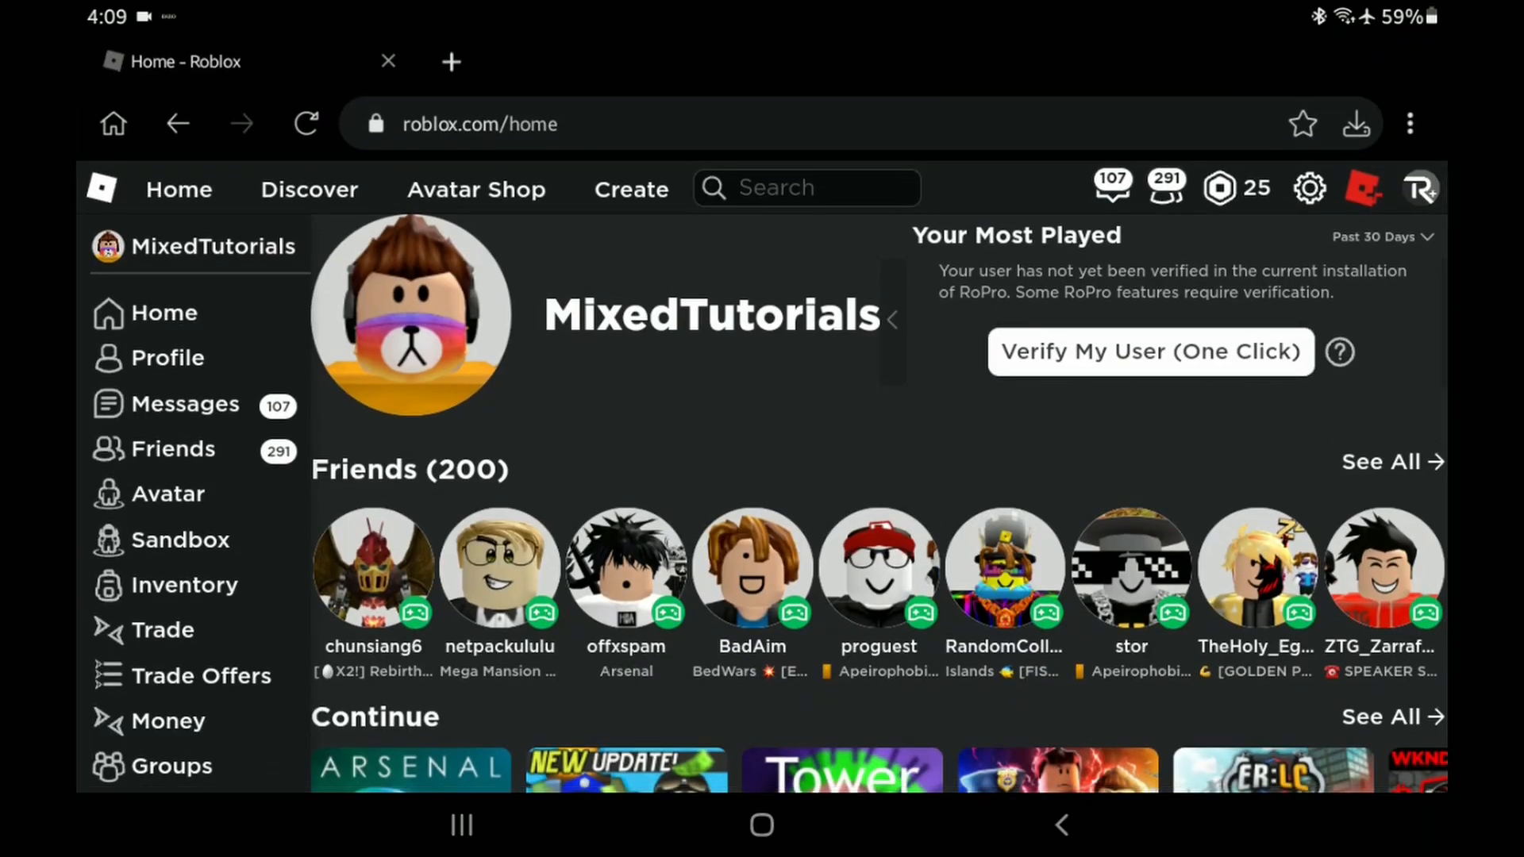
click(1411, 124)
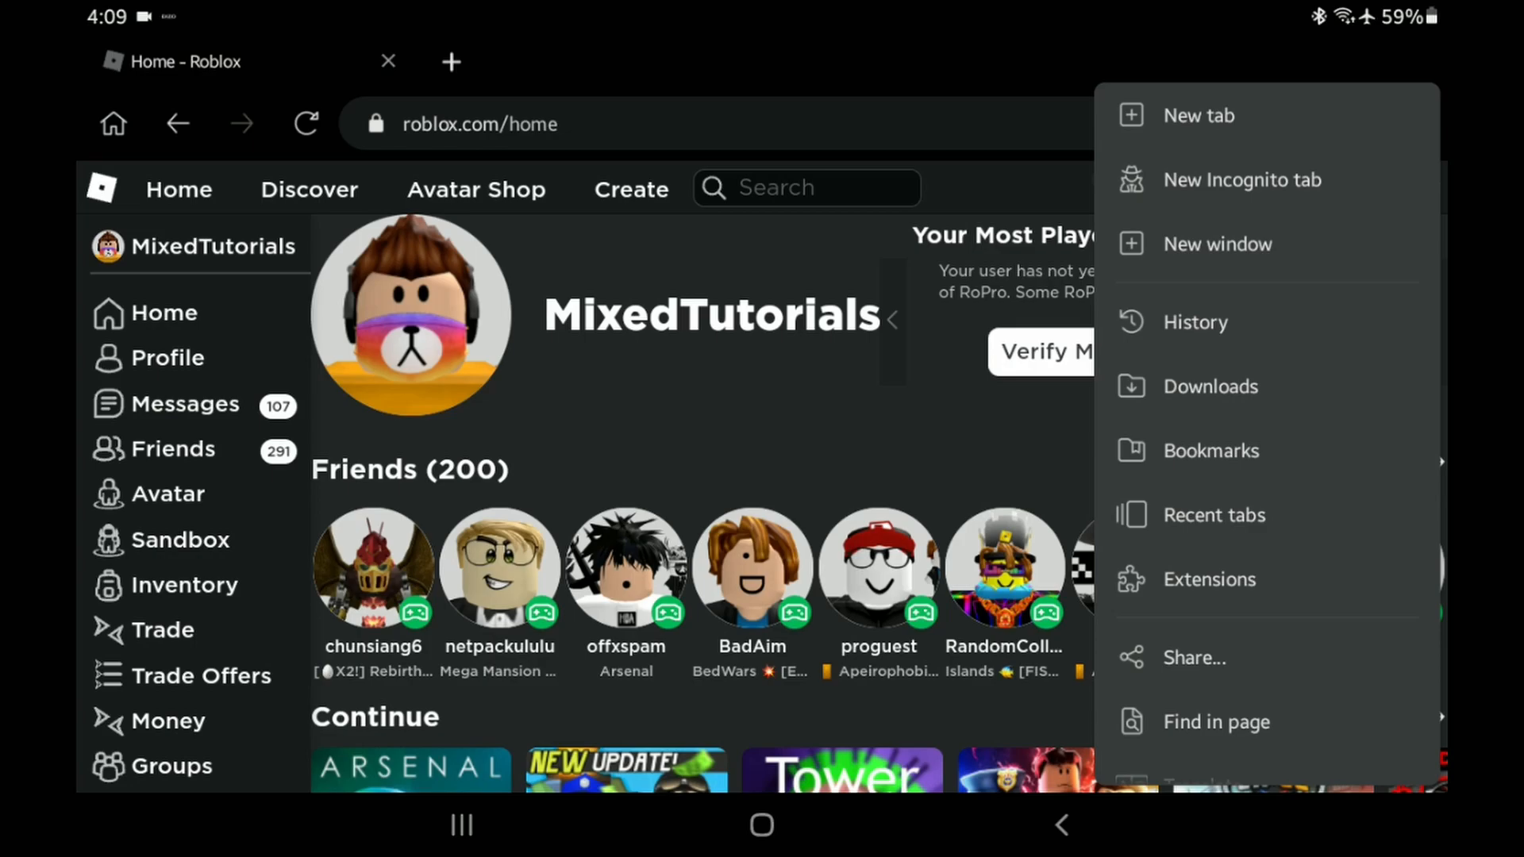
Review the extensions list showing BTRoblox, Roblox+ and RoPro, then return to the Roblox home tab
click(1209, 579)
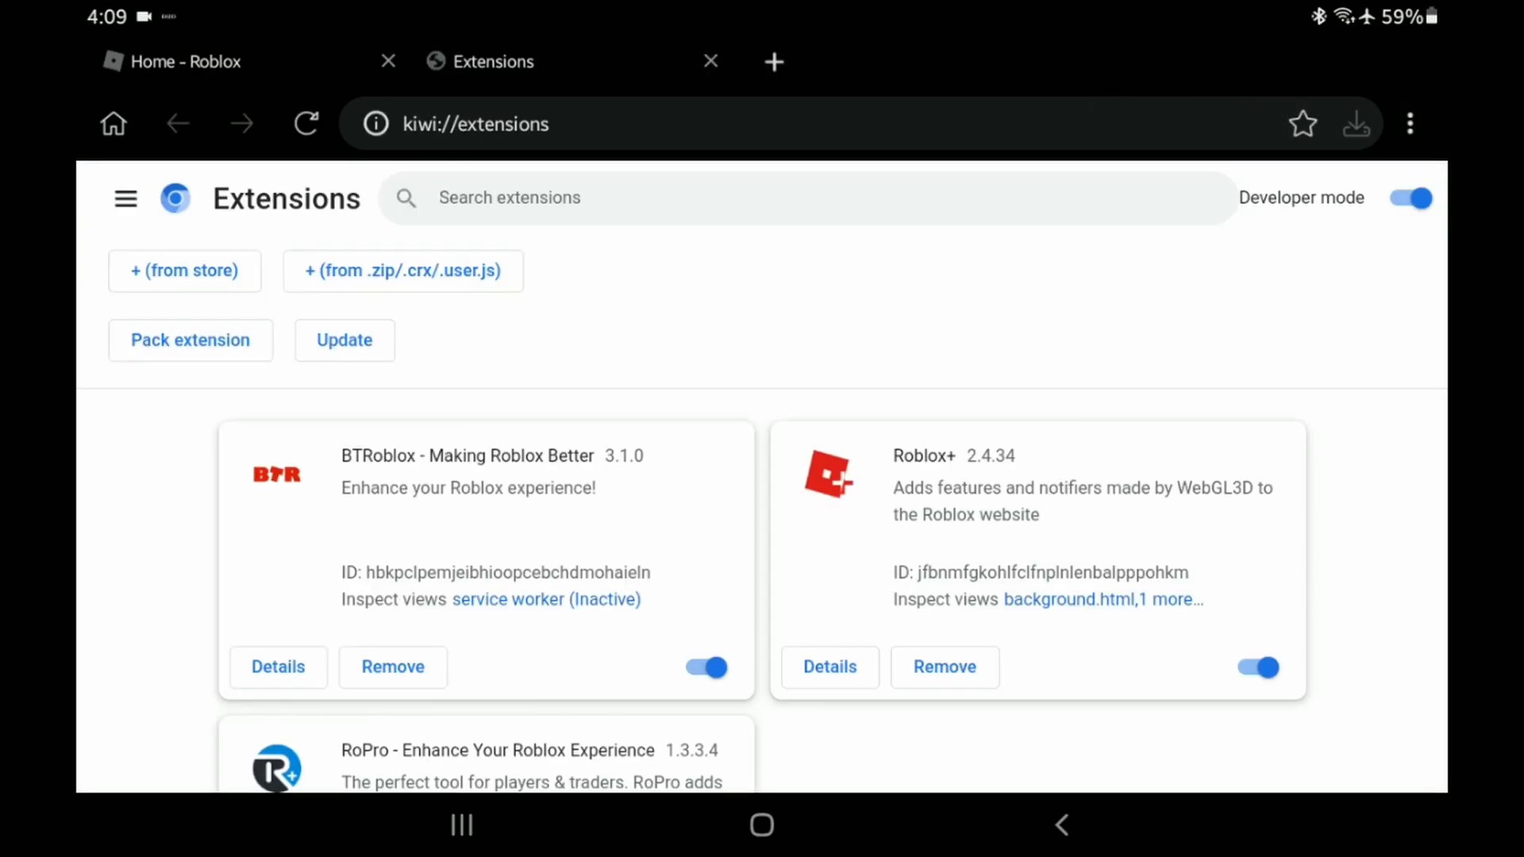
scroll(down, 3)
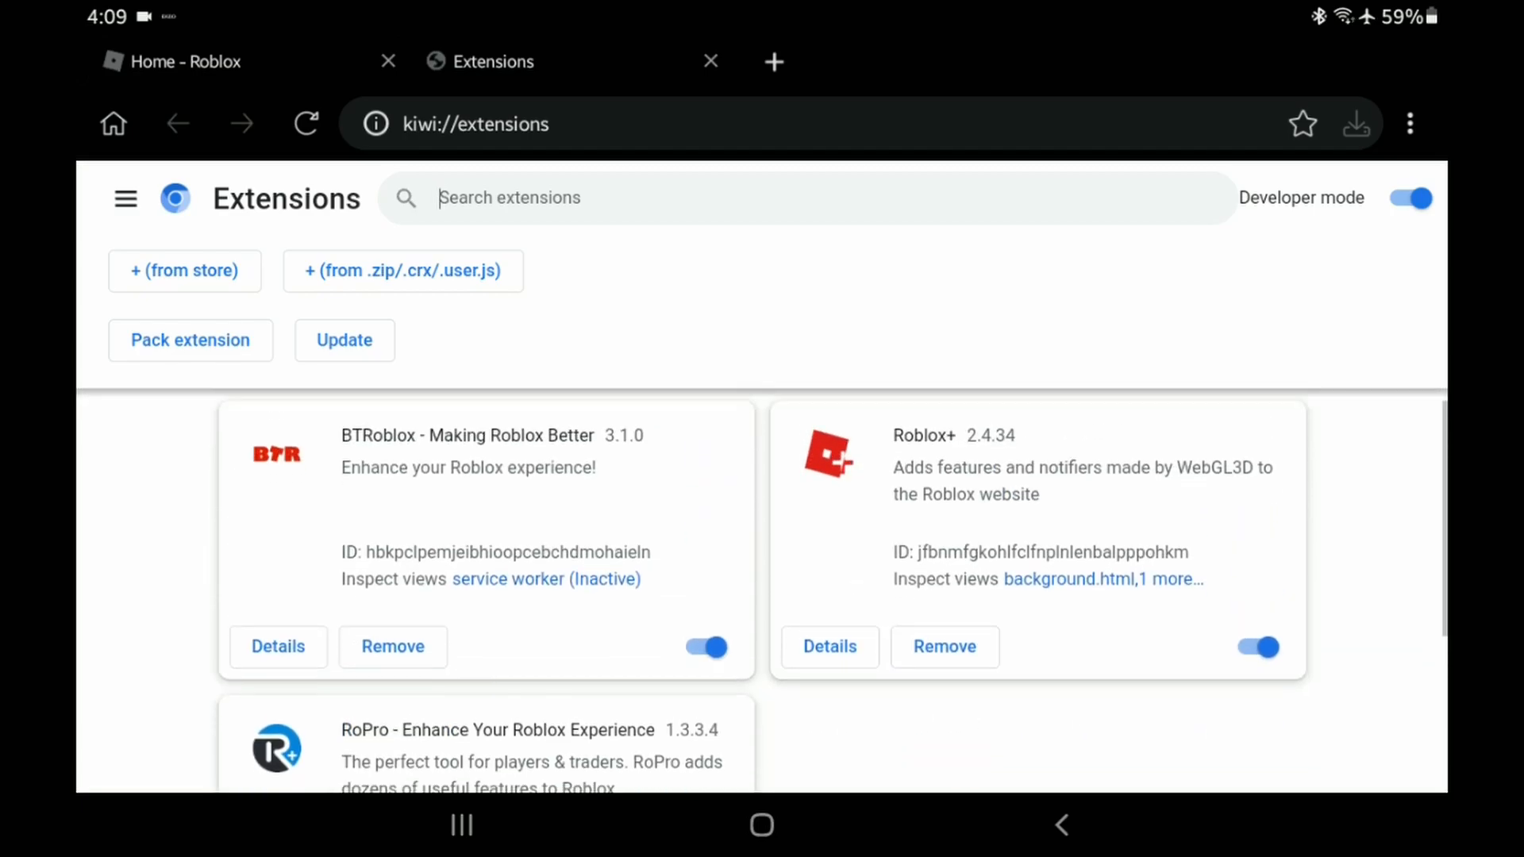
scroll(down, 3)
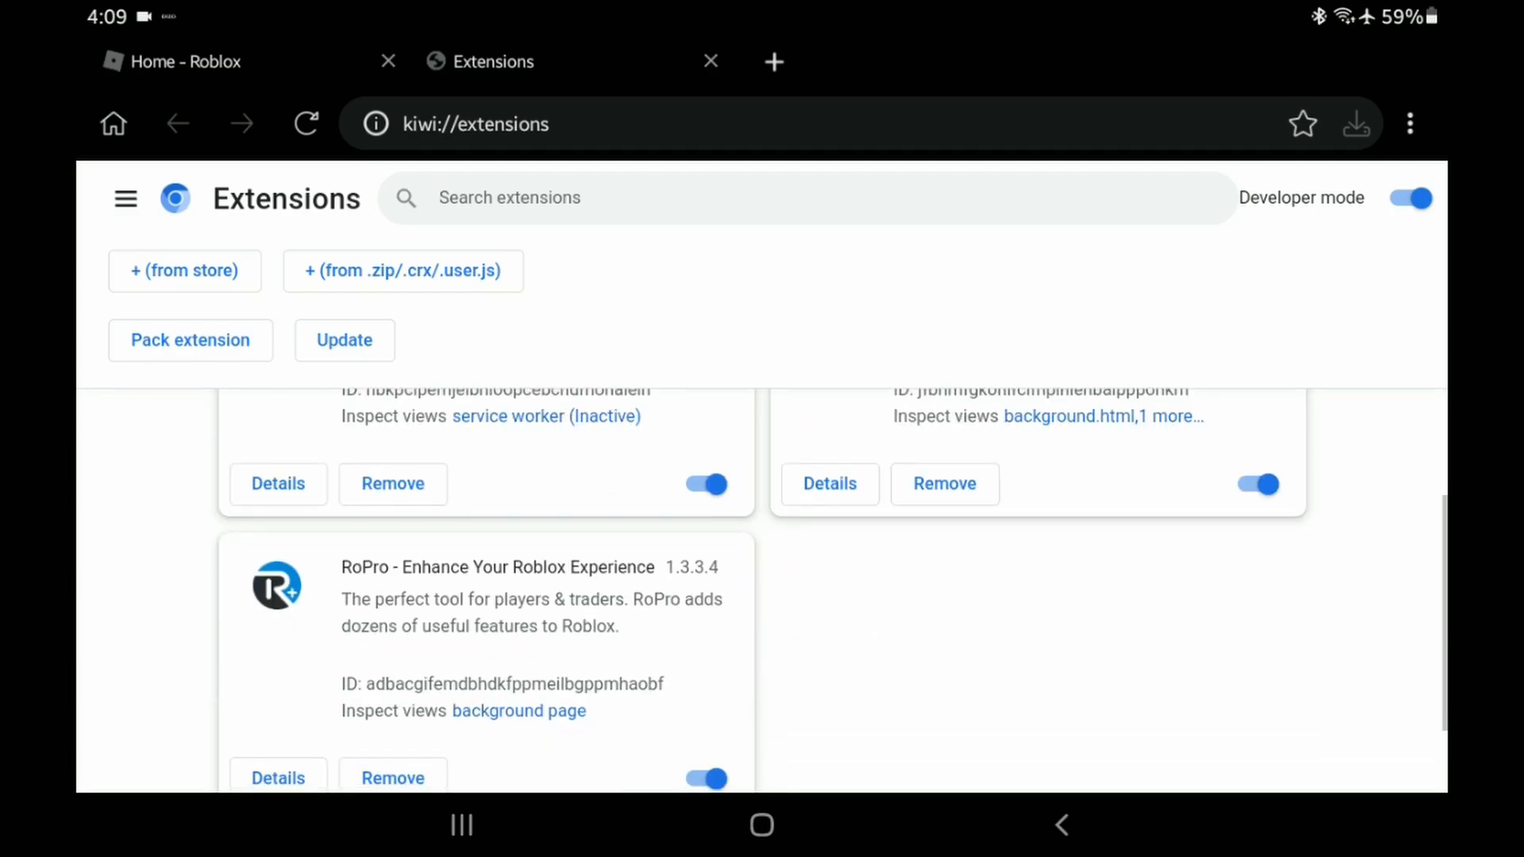
scroll(down, 3)
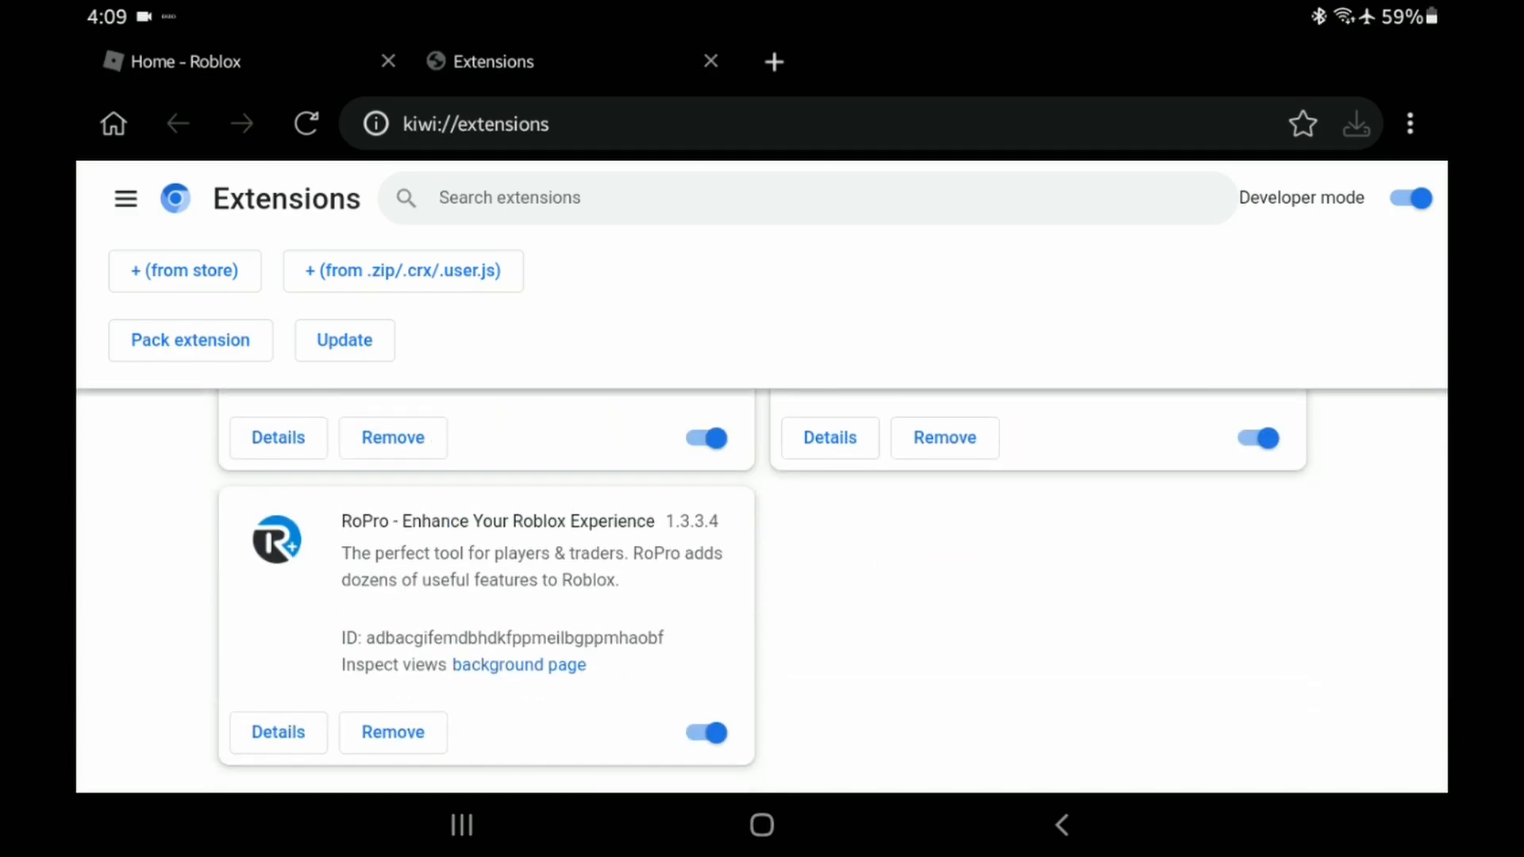
click(180, 61)
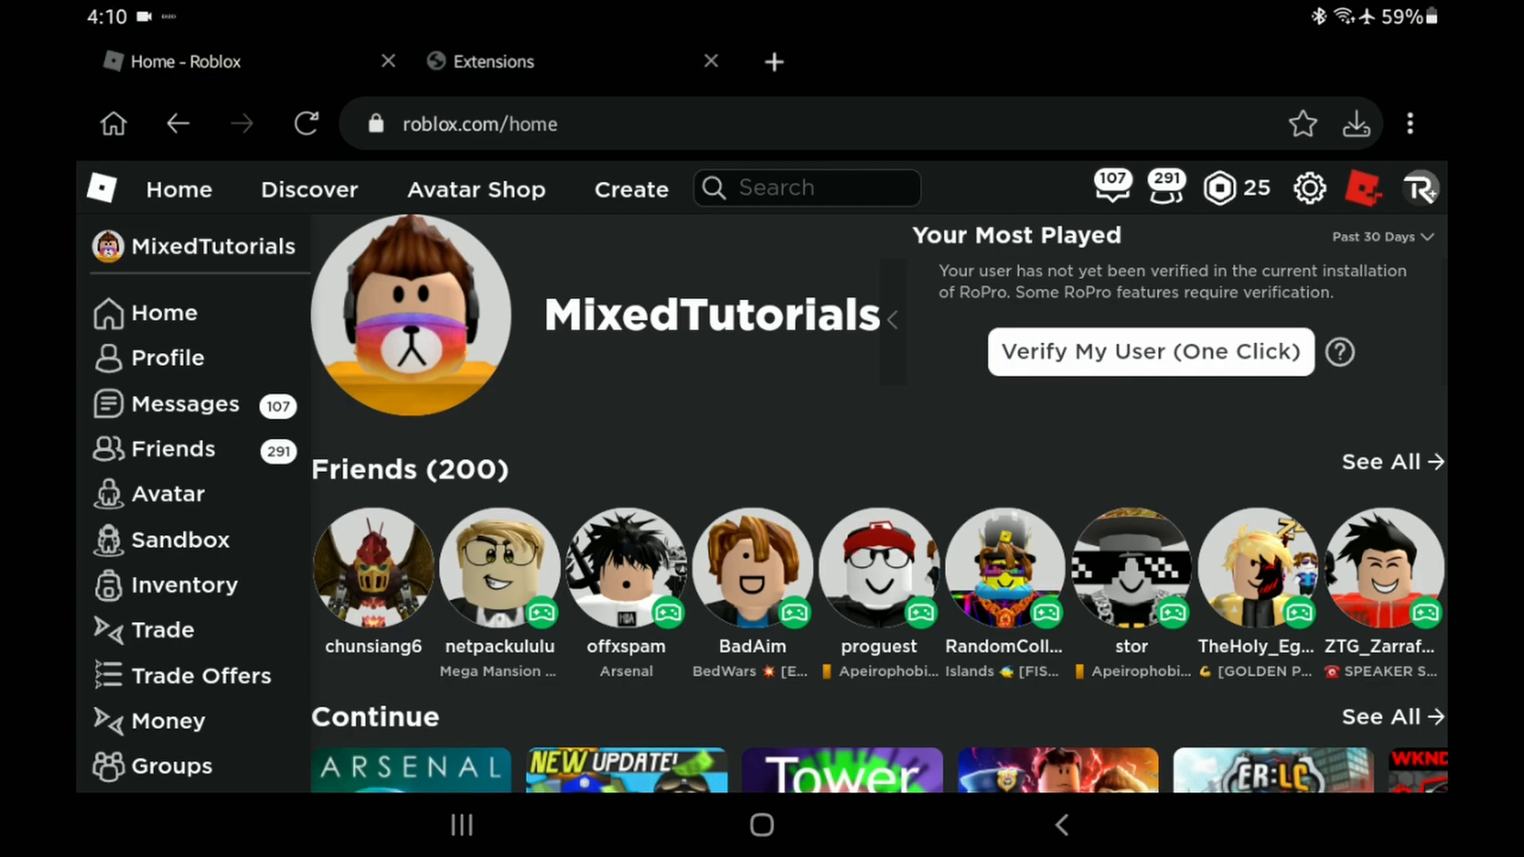
Open the Tower of Hell game page from the Continue row
scroll(down, 3)
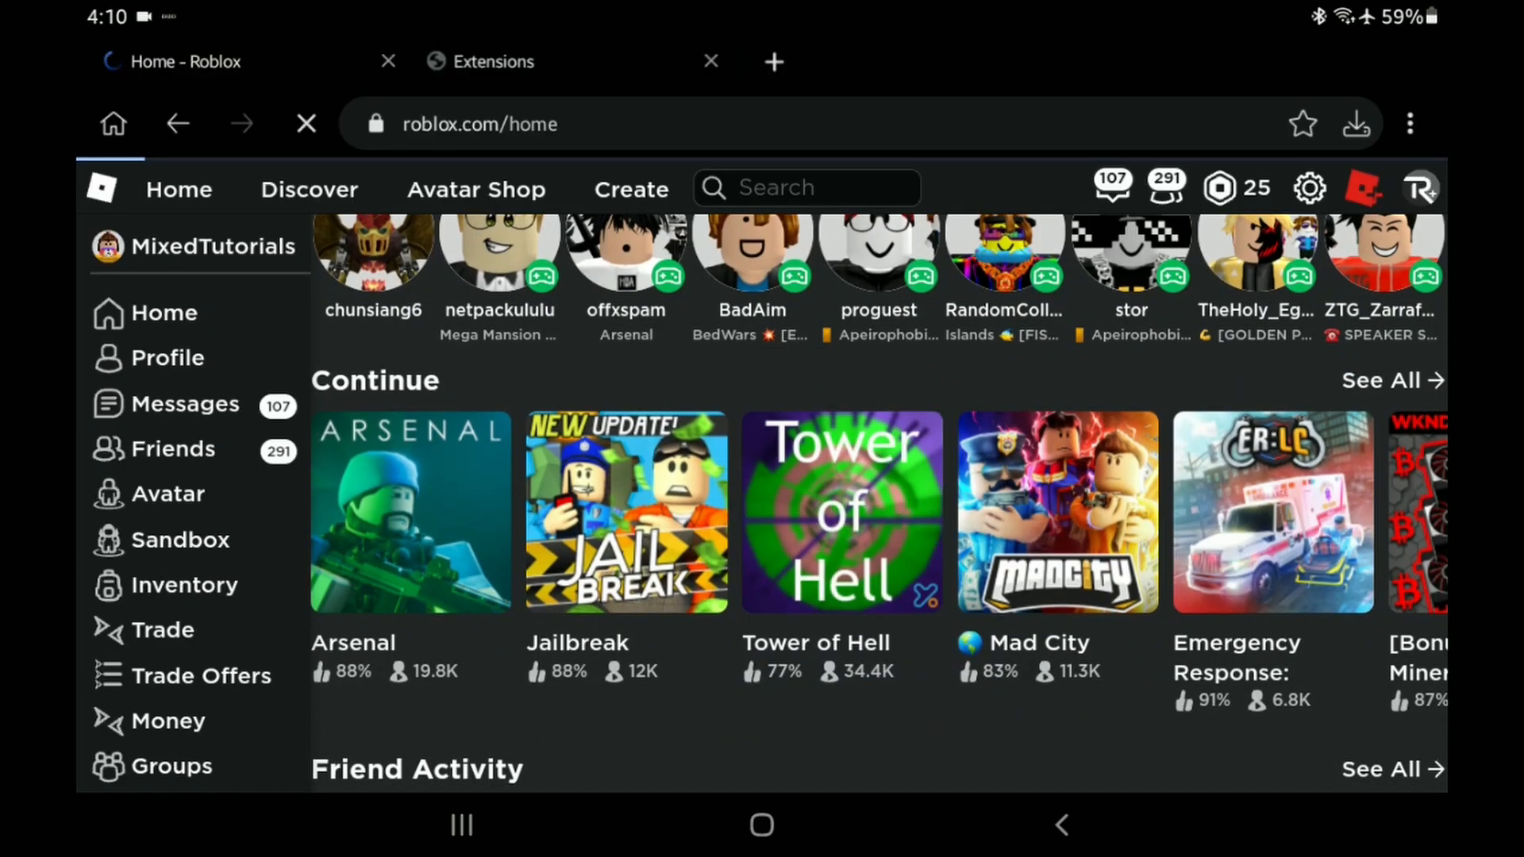
click(841, 512)
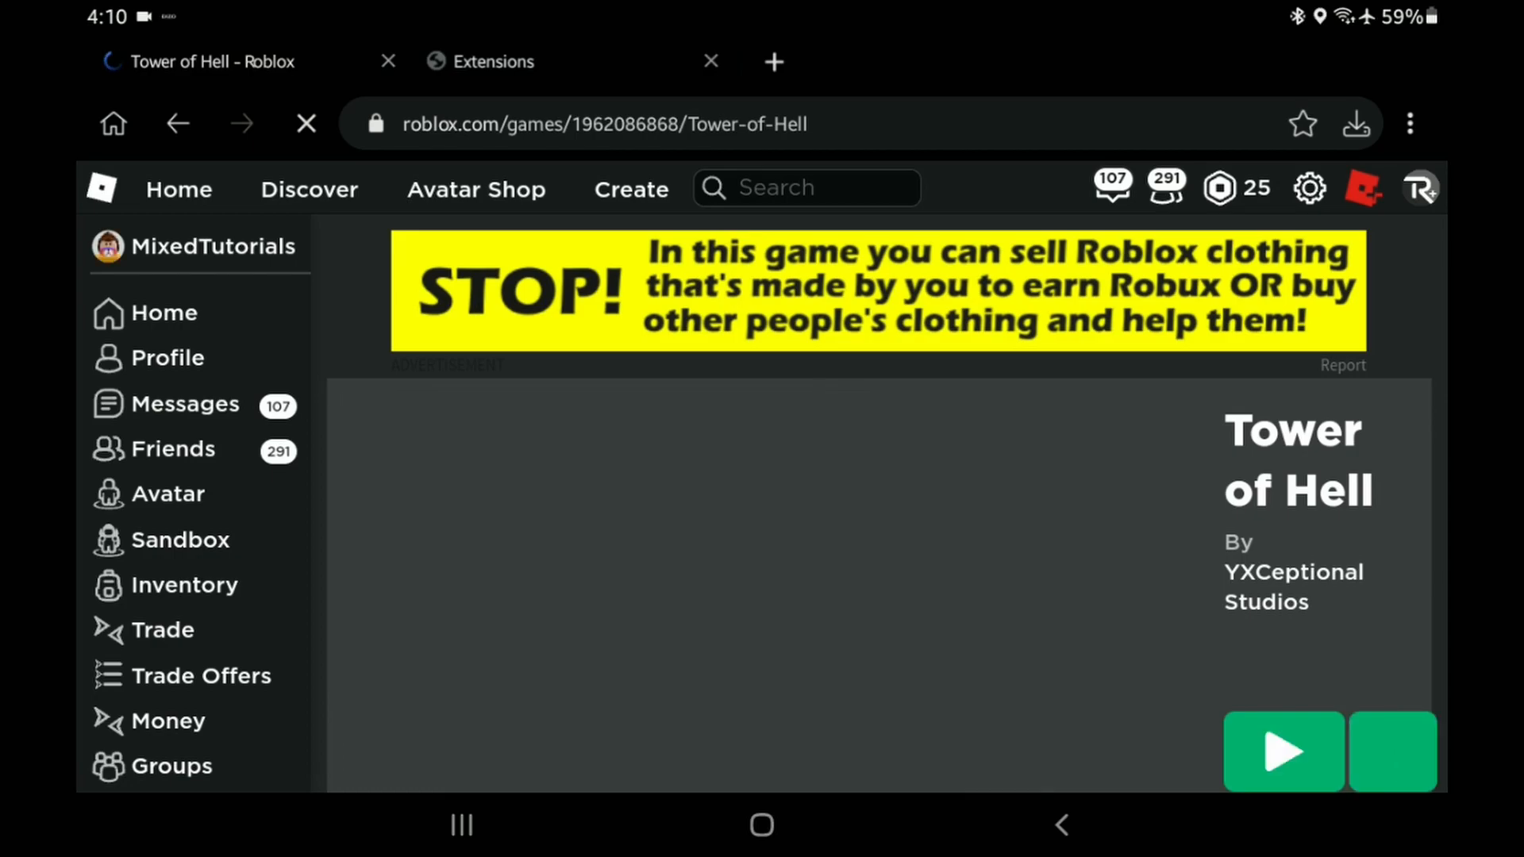
Show the game's Servers list of joinable public servers
scroll(down, 3)
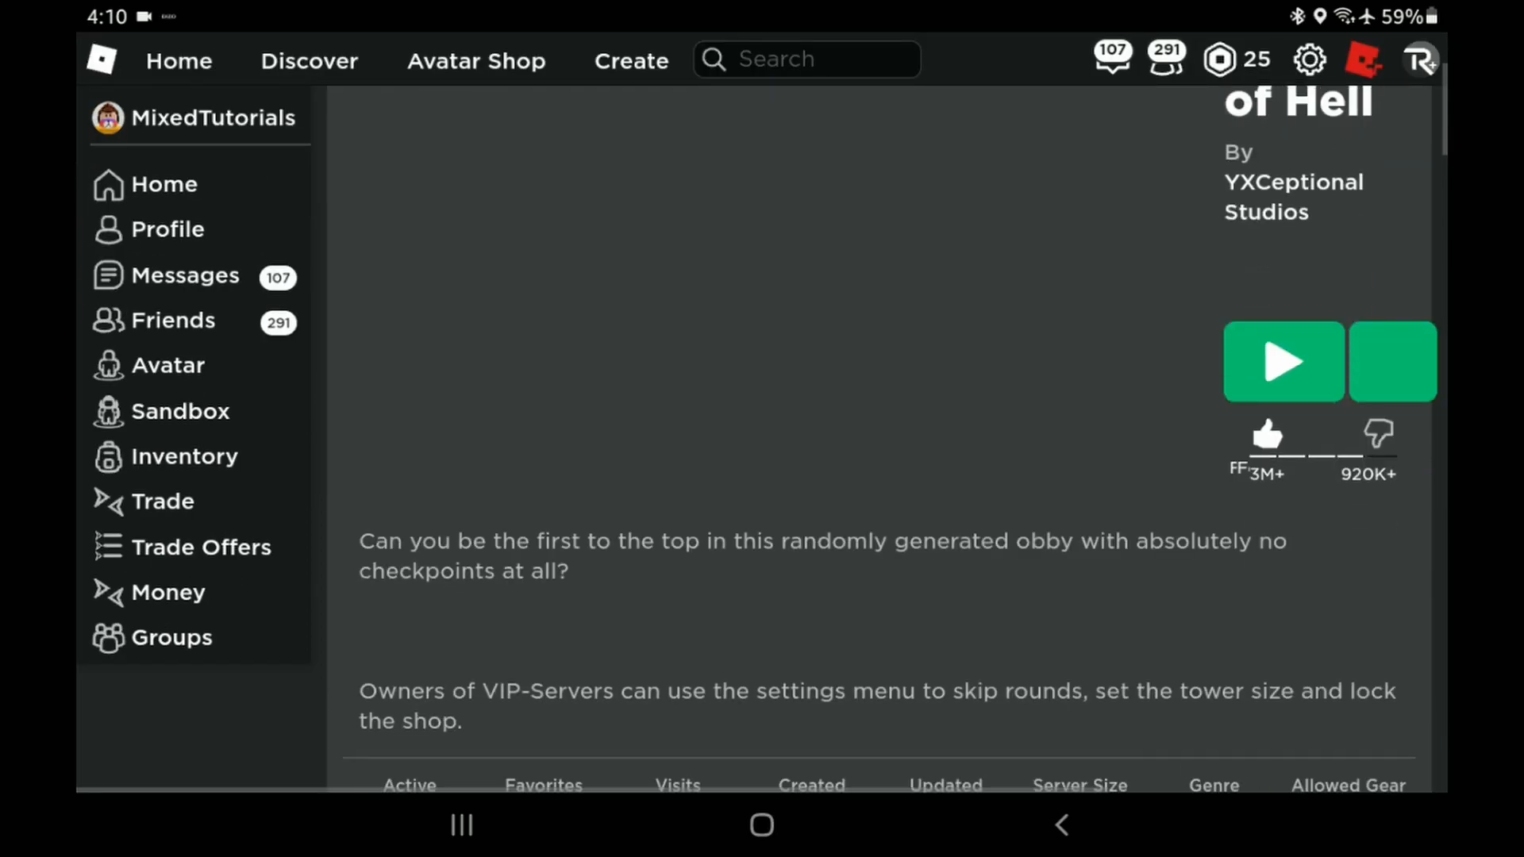
scroll(down, 3)
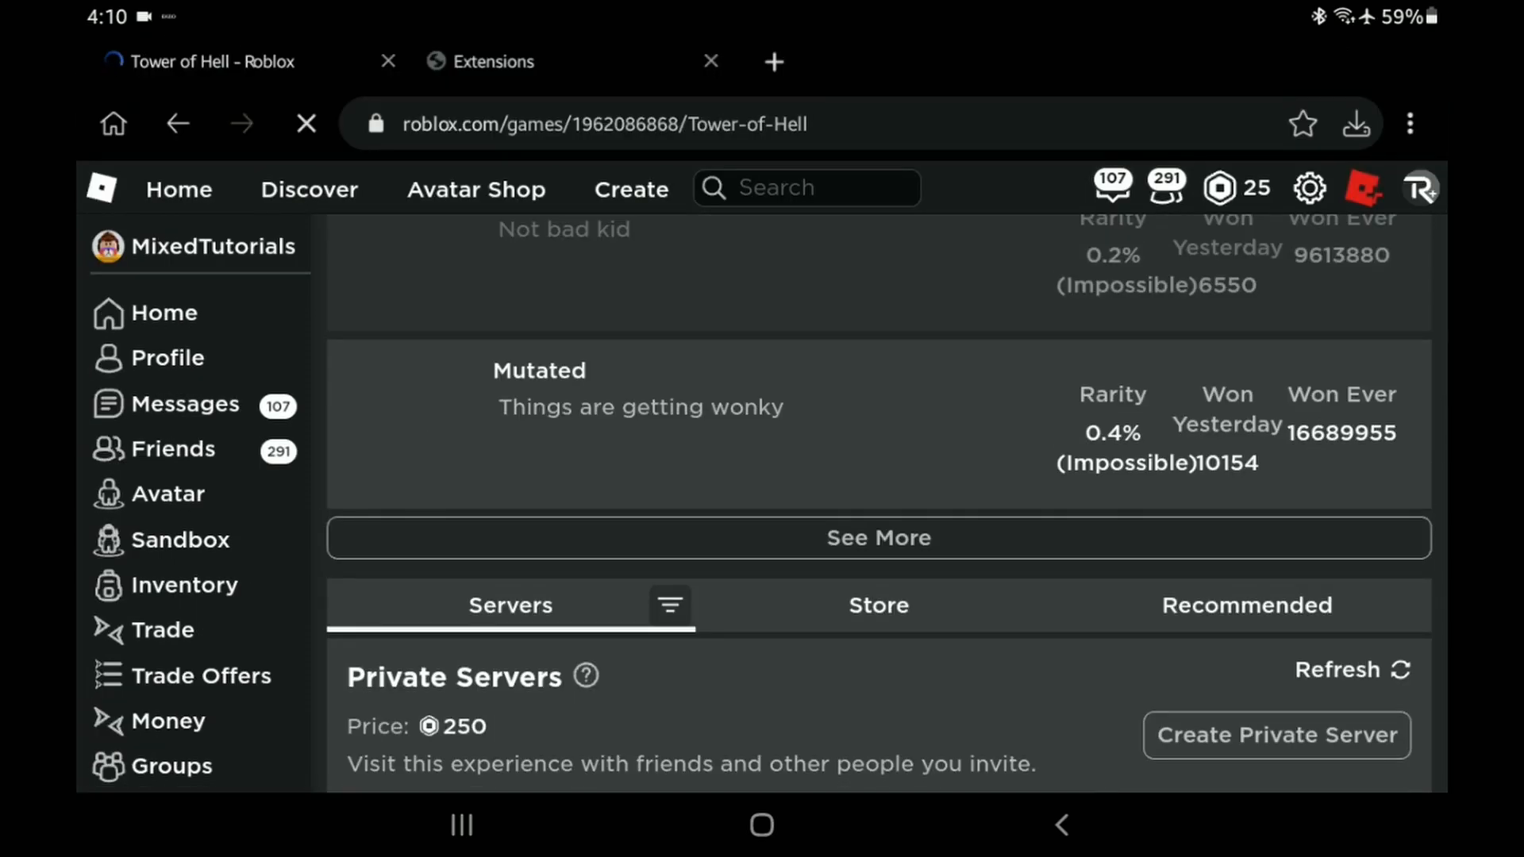
click(668, 605)
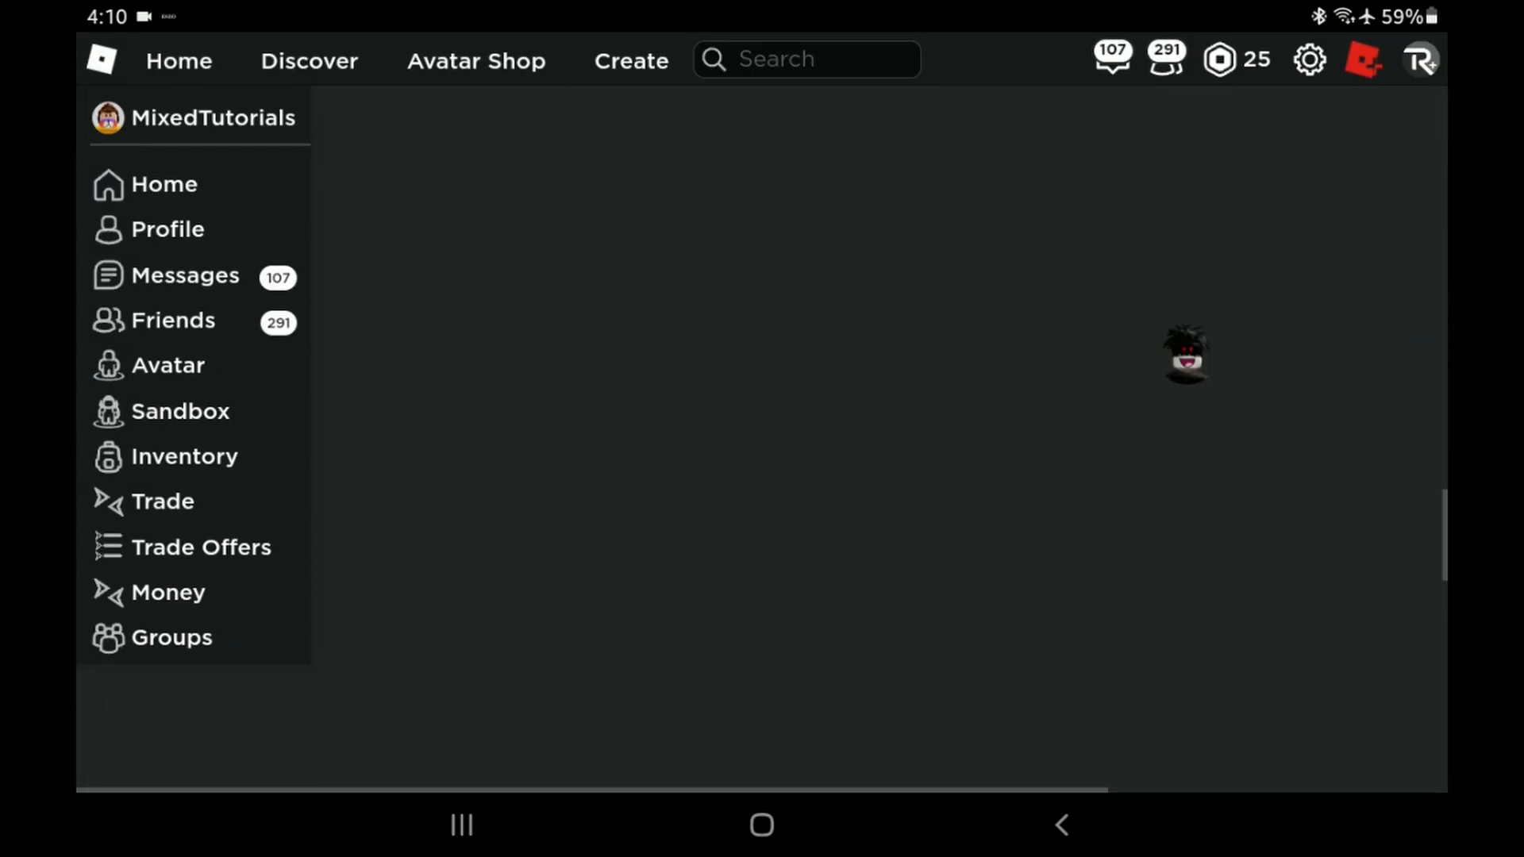
scroll(down, 3)
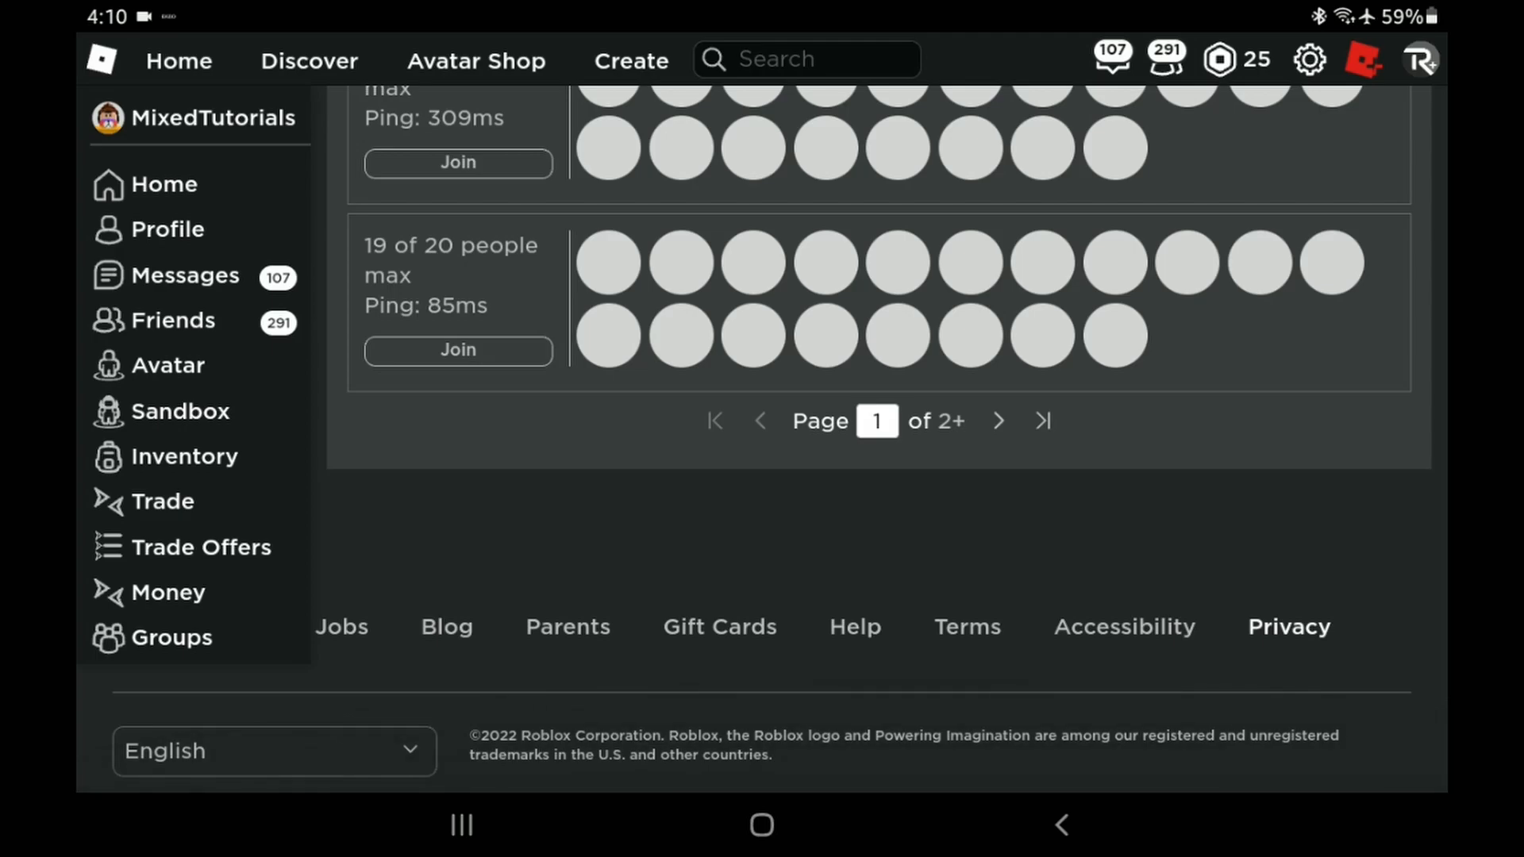